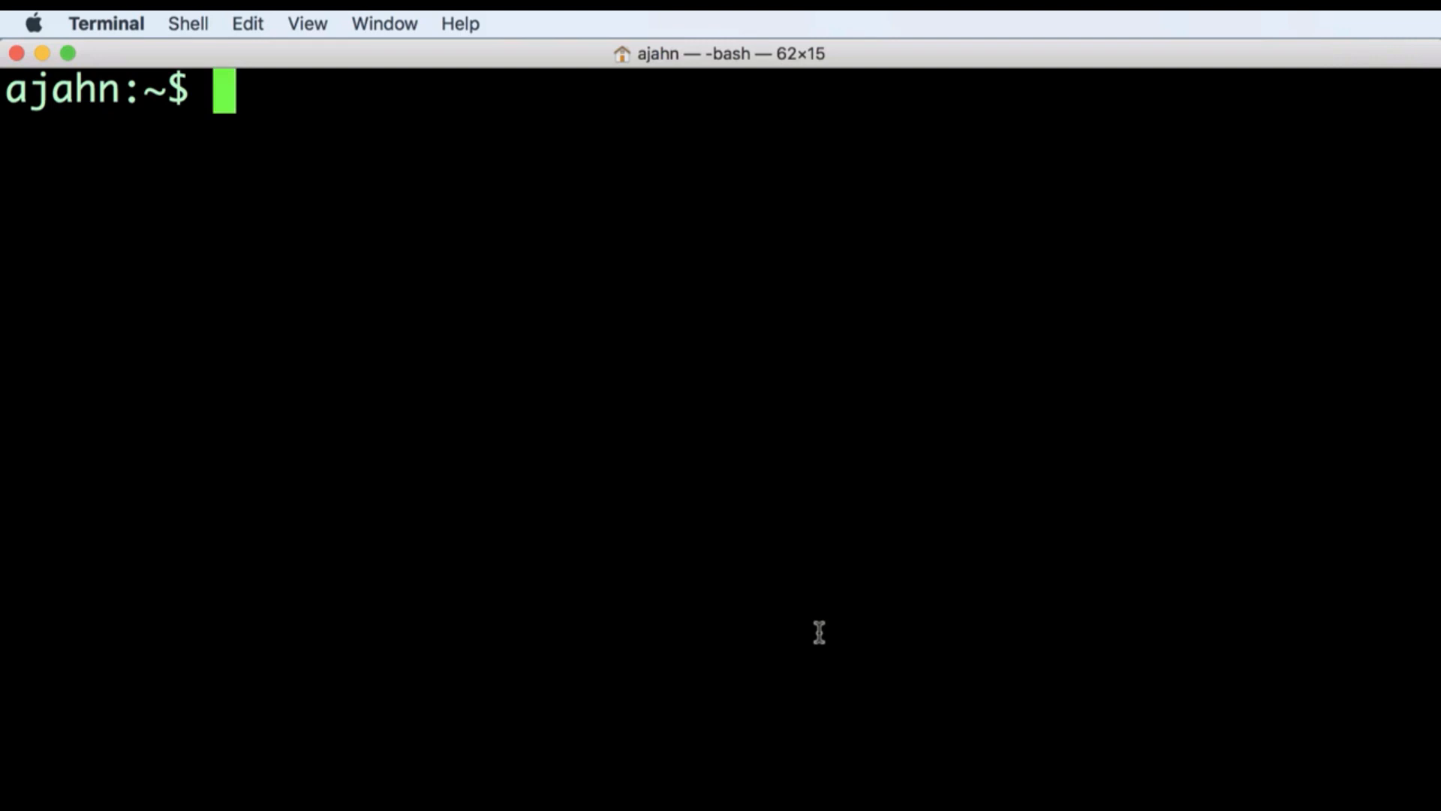
mouse_move(820, 639)
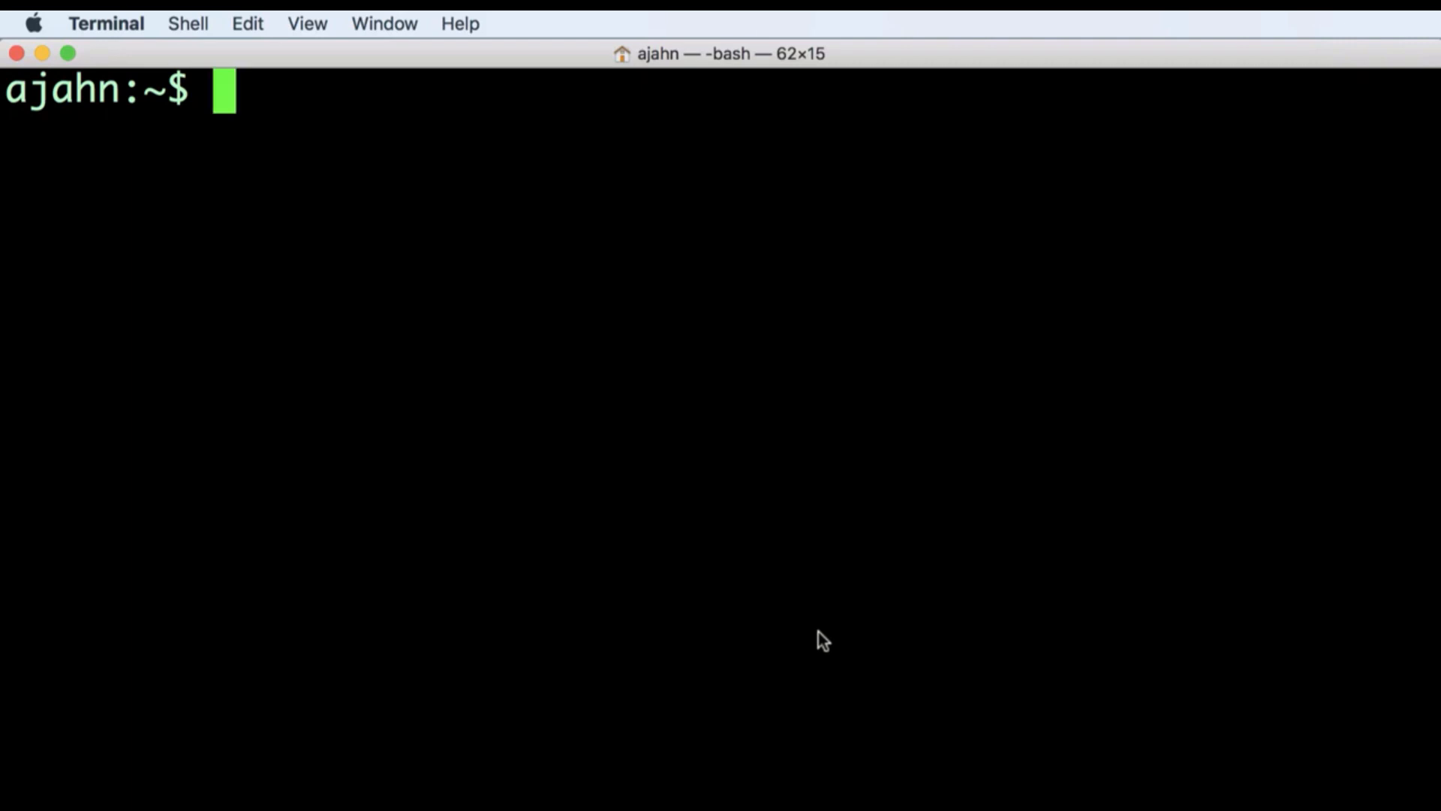
- Change into the Downloads folder with 'cd Downloads/' and list its contents
text(cd Downloads/)
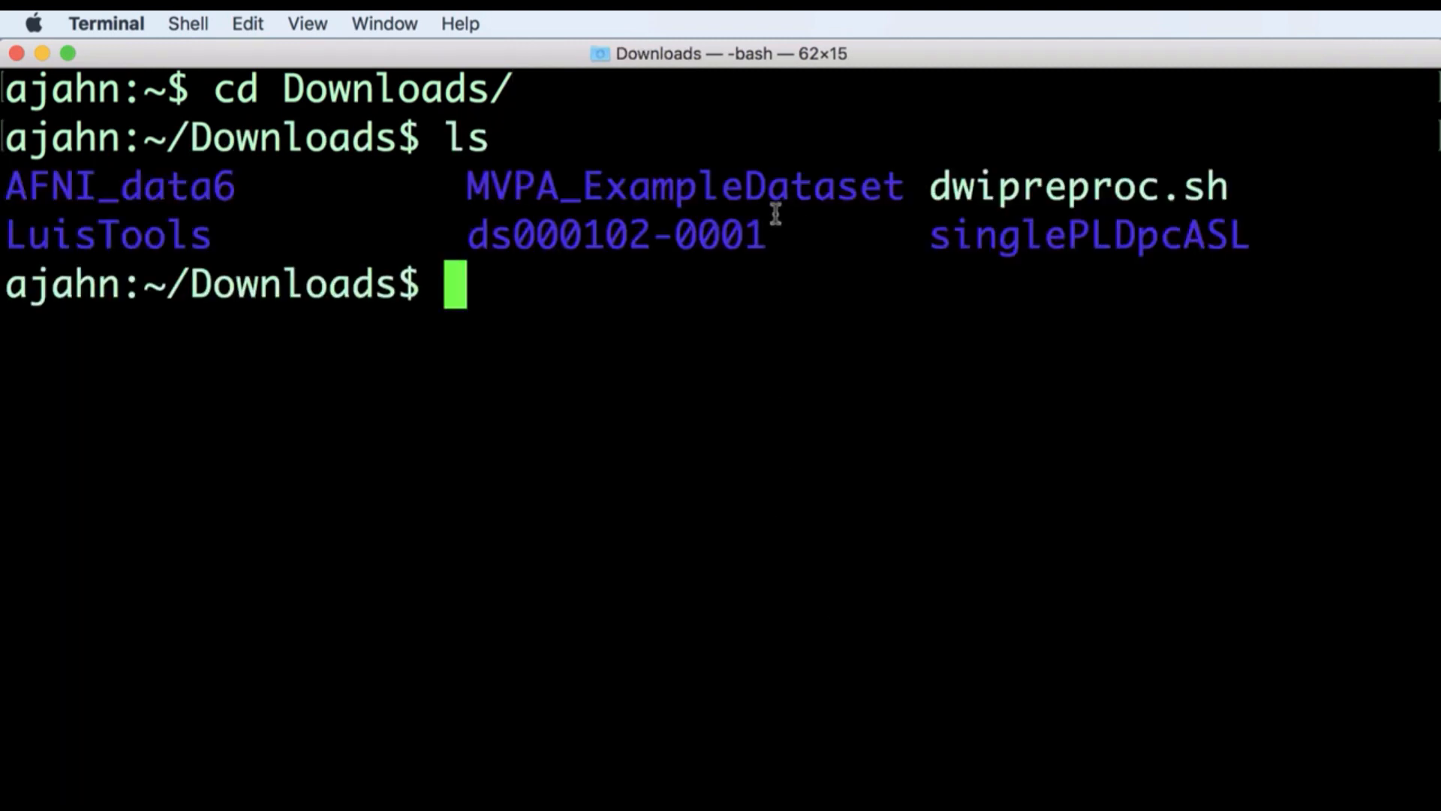
mouse_move(666, 390)
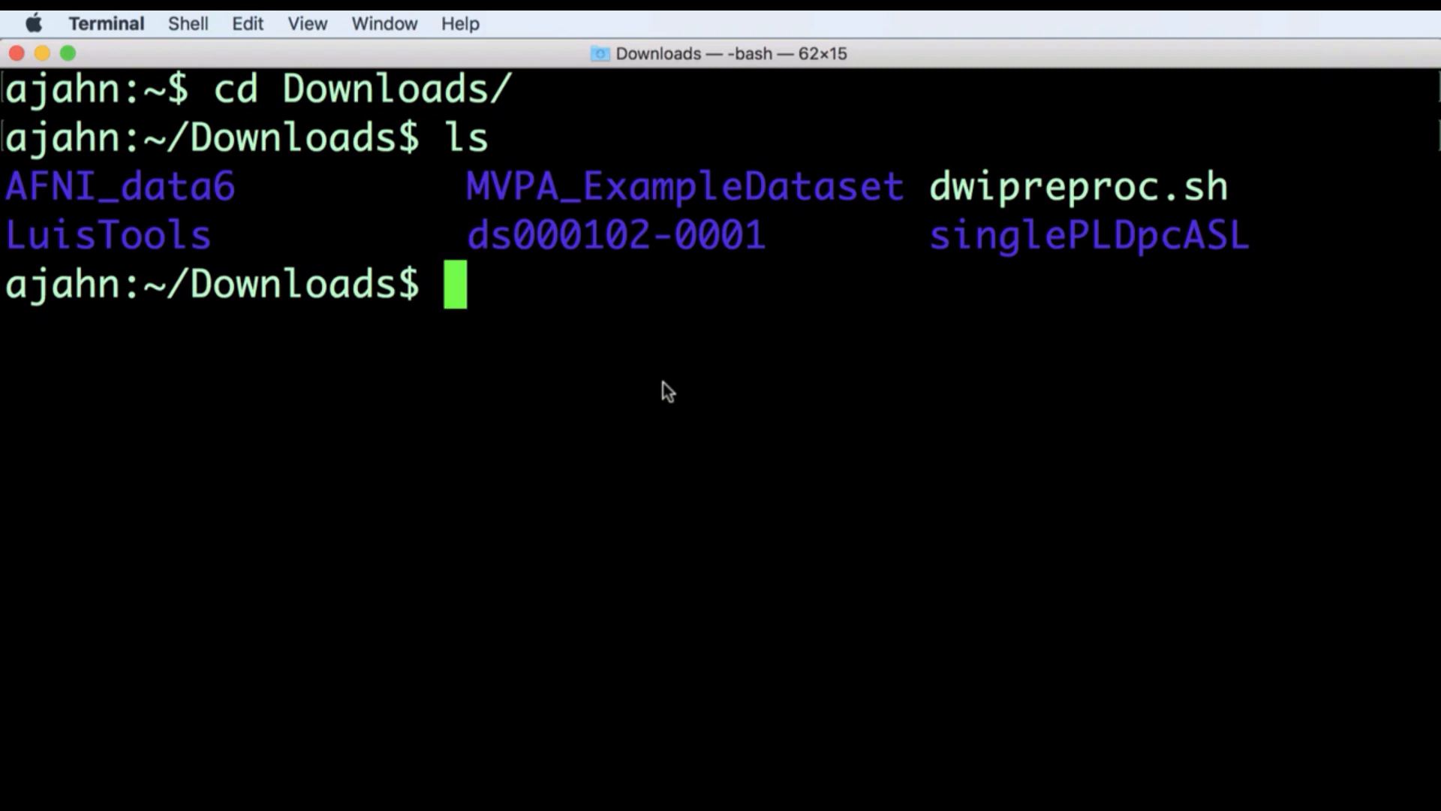
text(mv)
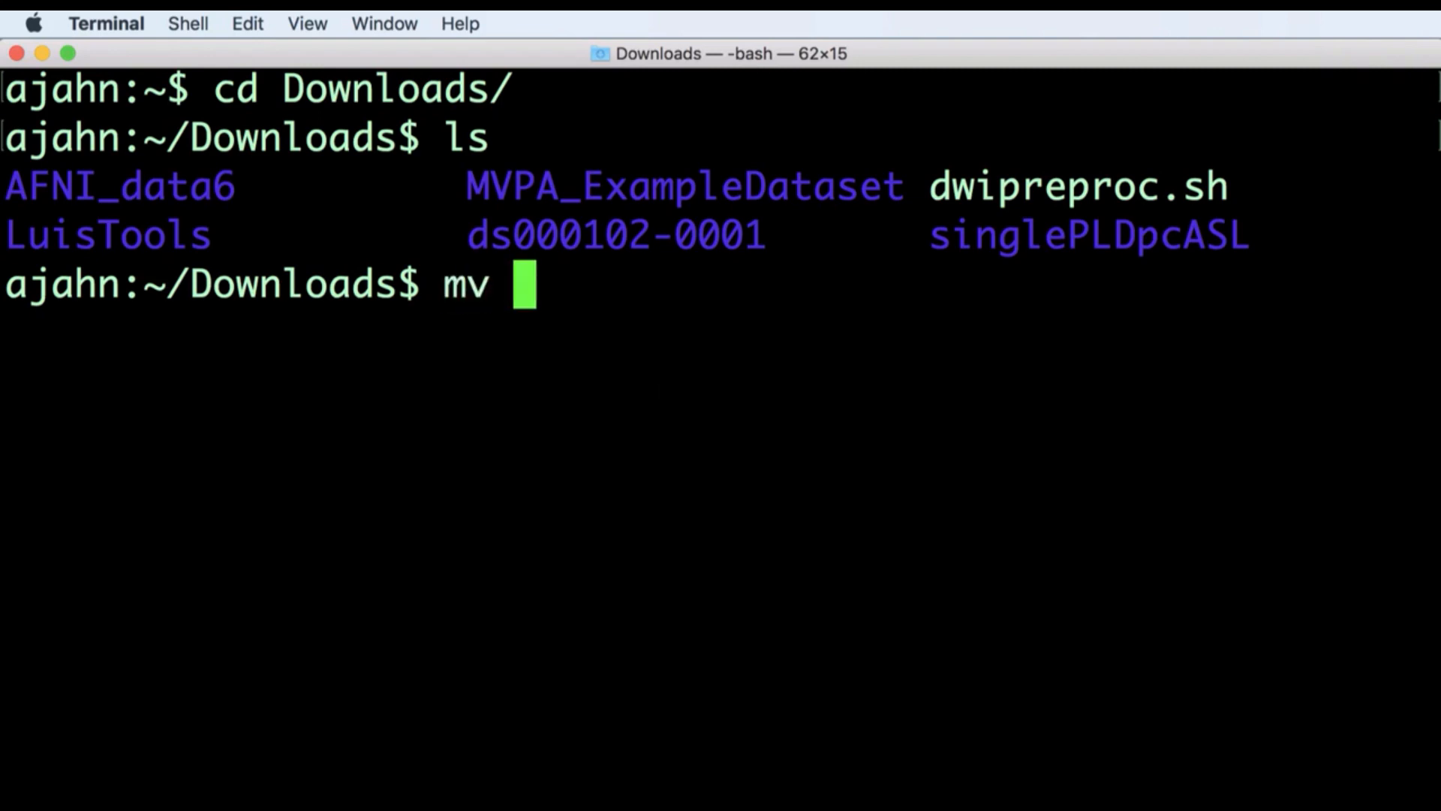
text(ds000102-0001/ ~)
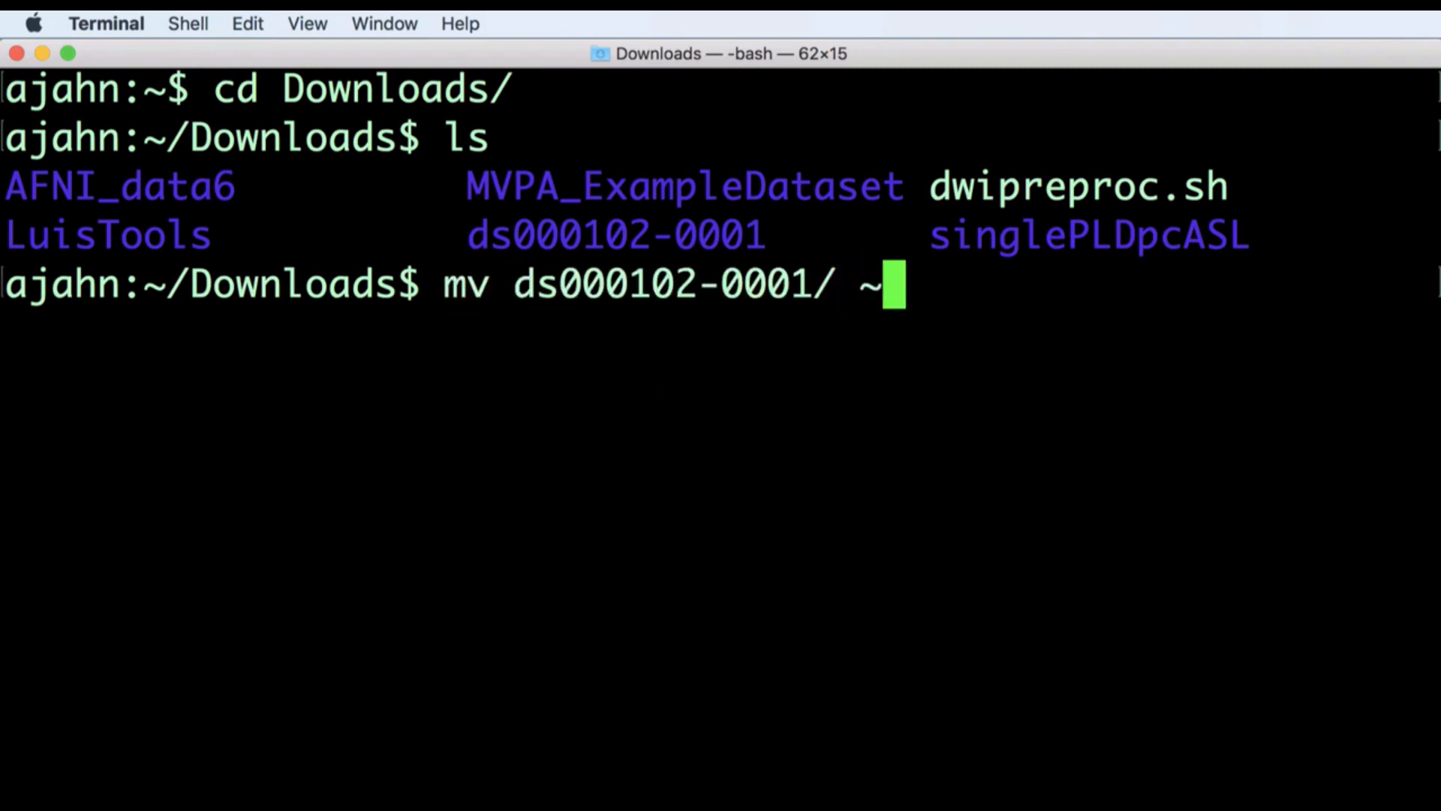
text(/Desktop/Flanker)
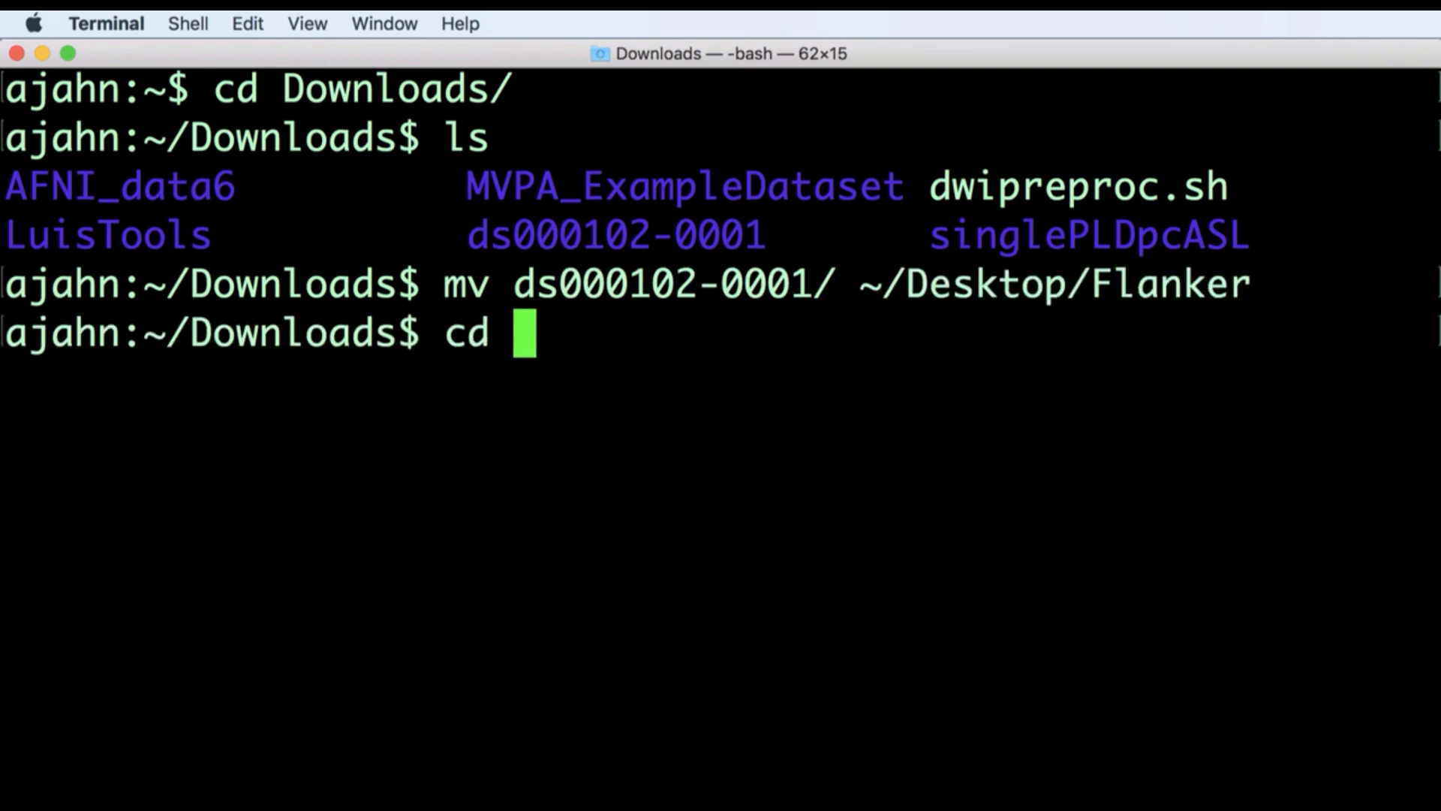
text(~/Desktop/Fl)
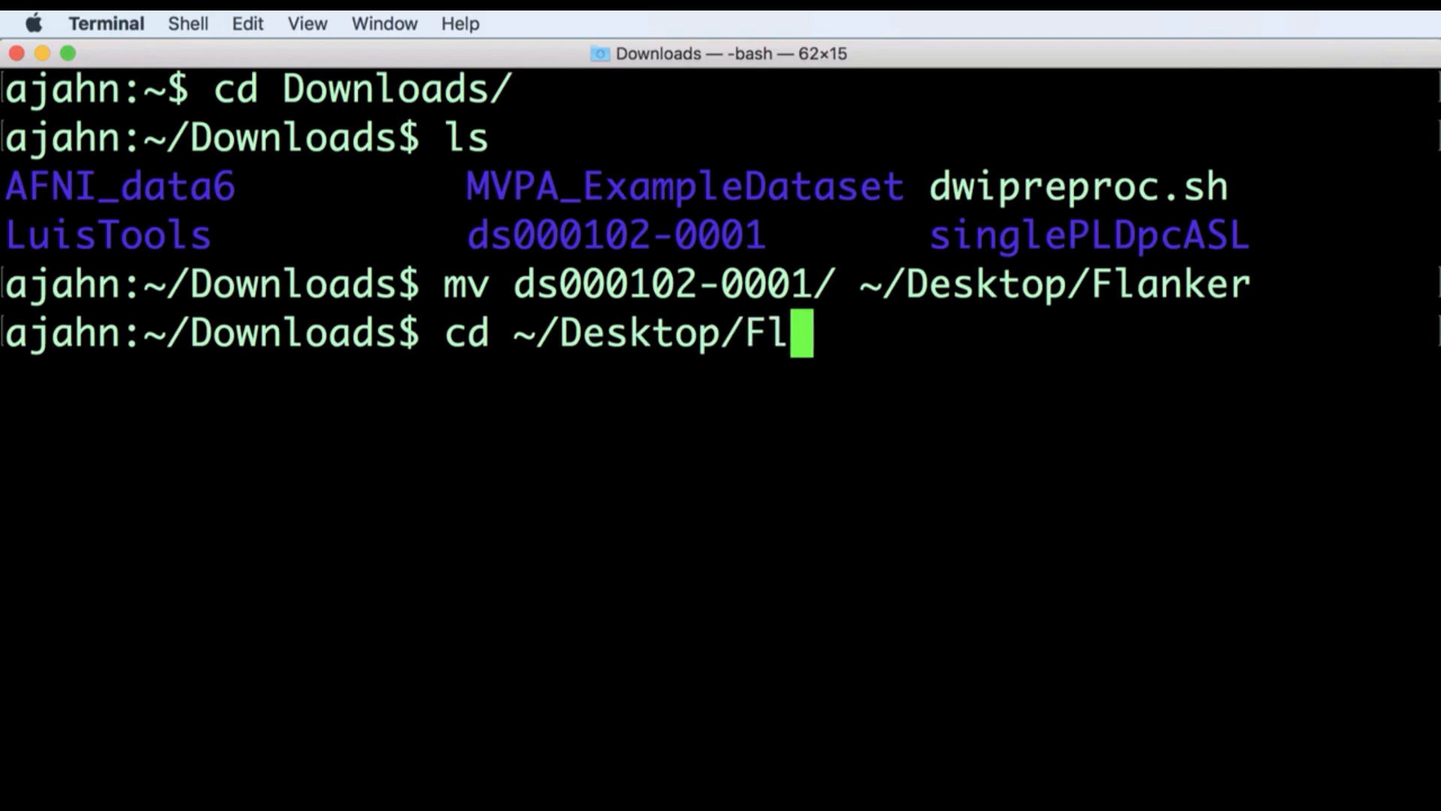
key(Return)
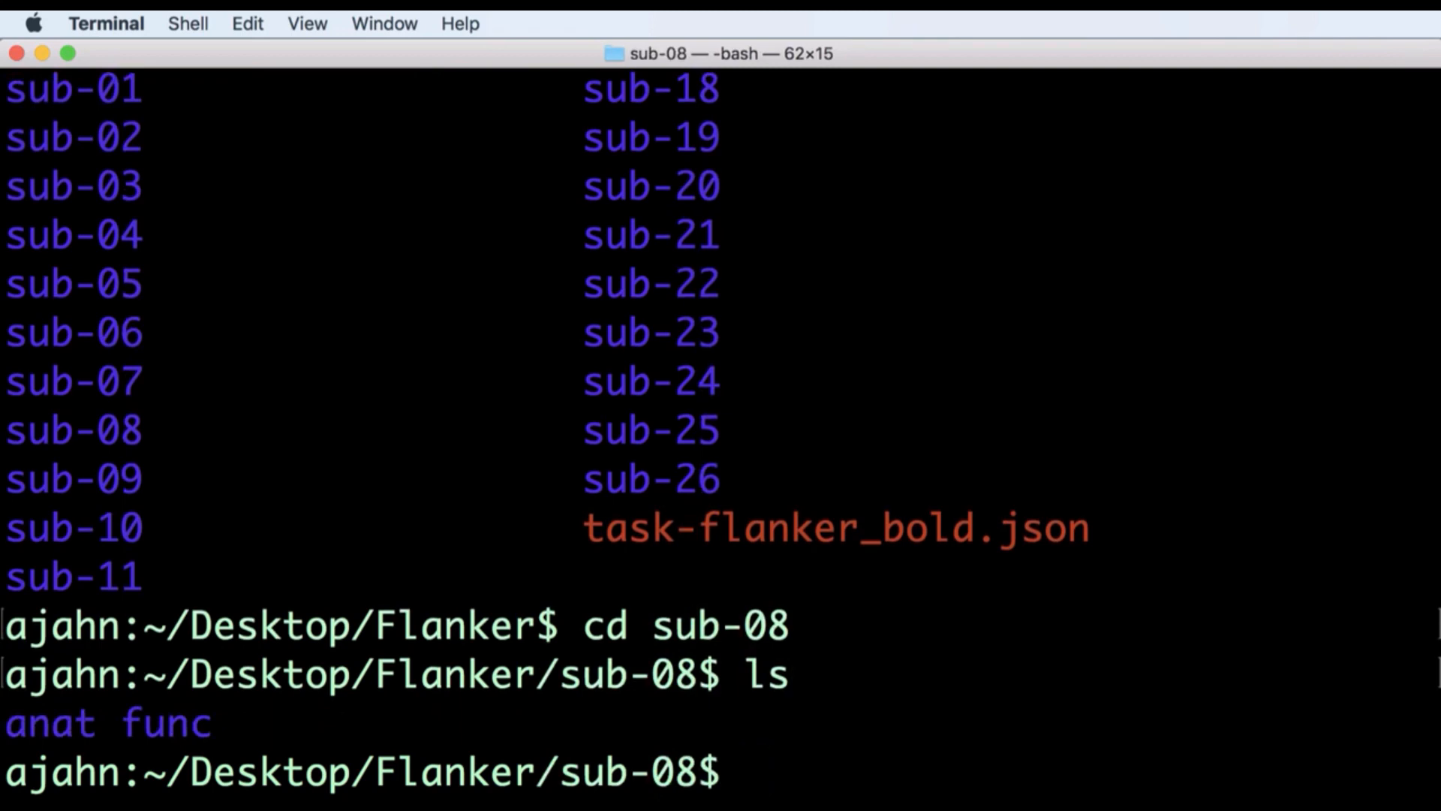
- List the contents of sub-08's anat and func folders
text(ls ana)
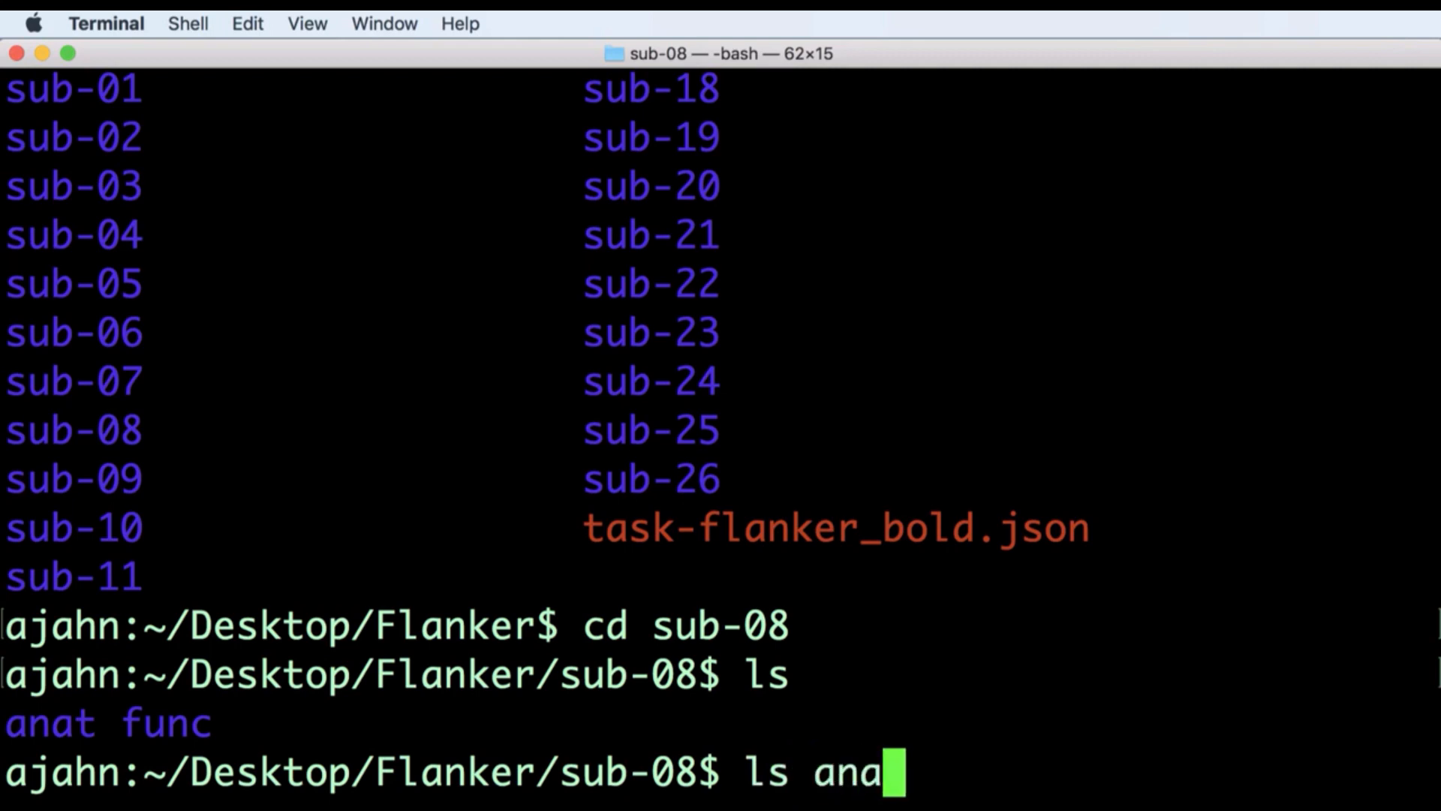
key(Return)
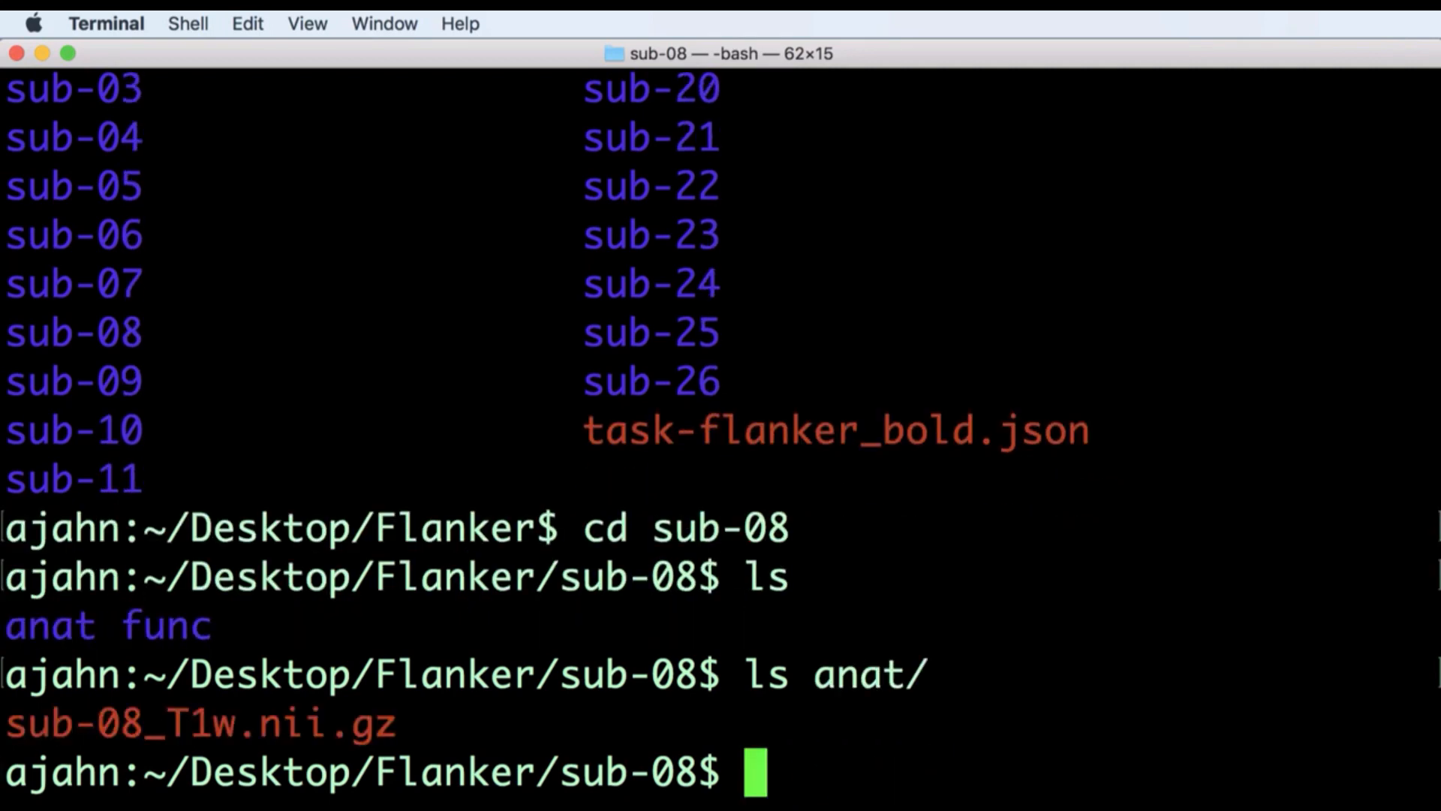
text(ls fu)
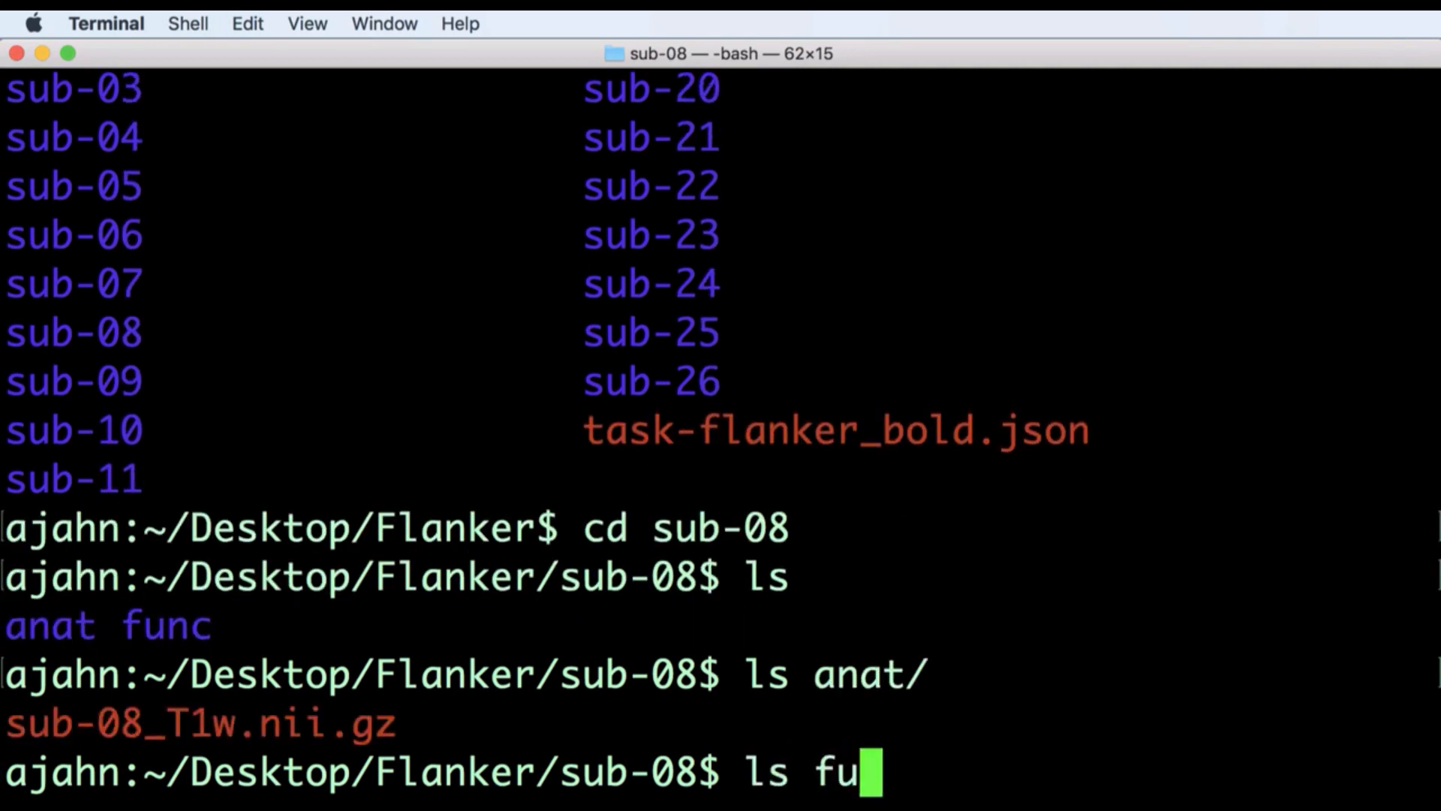
key(Return)
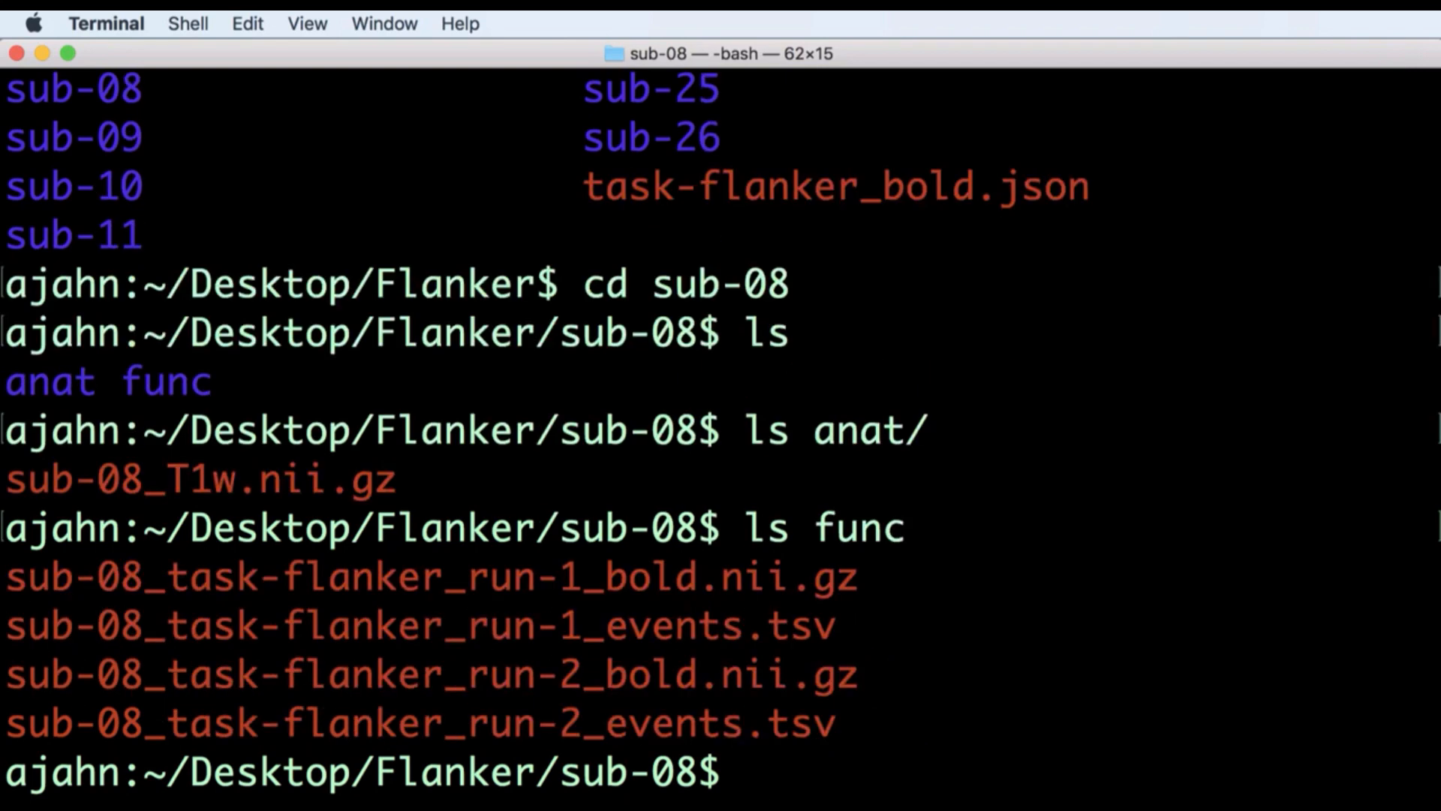
double_click(423, 626)
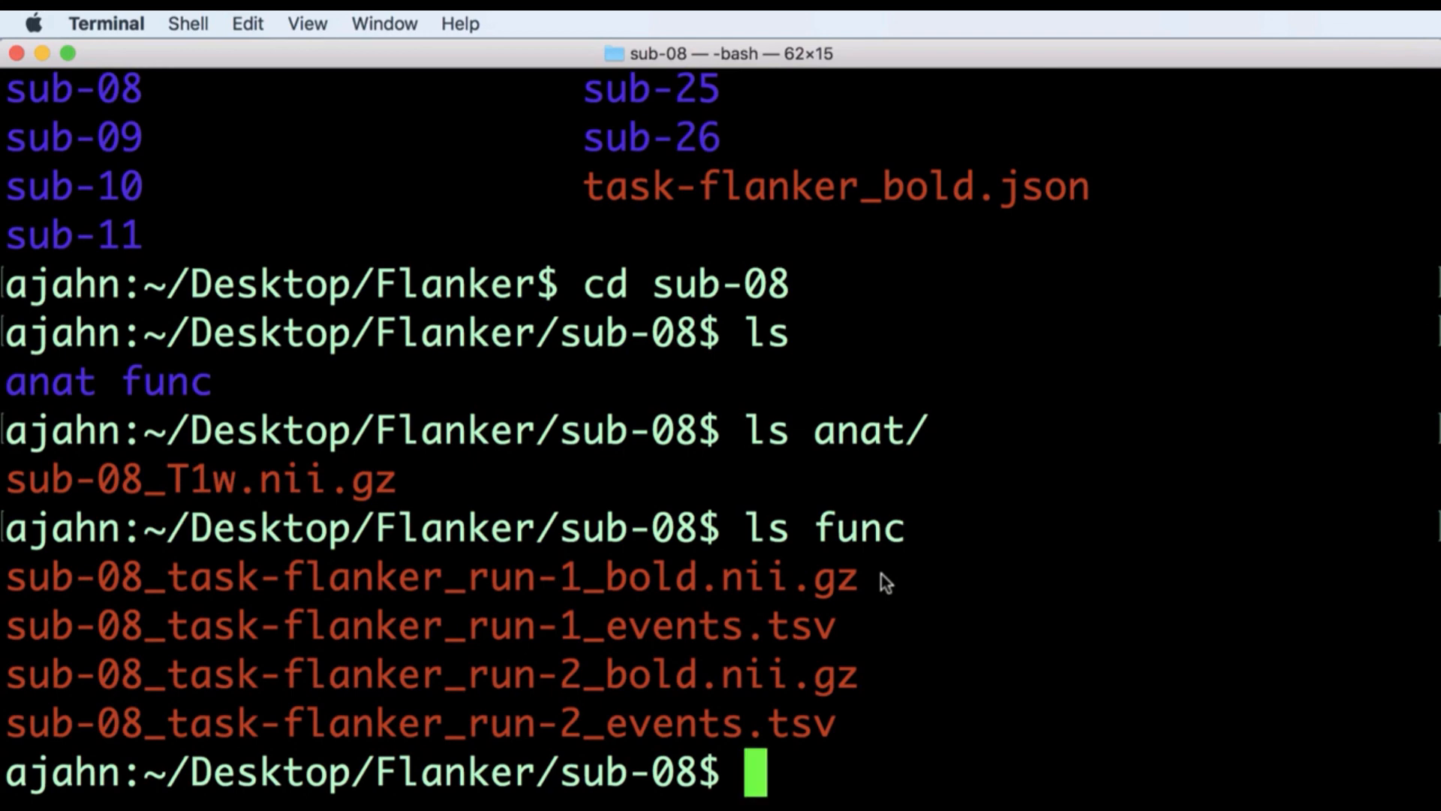
- Open anat/sub-08_T1w.nii.gz in FSLeyes from the Terminal
text(fsleyes)
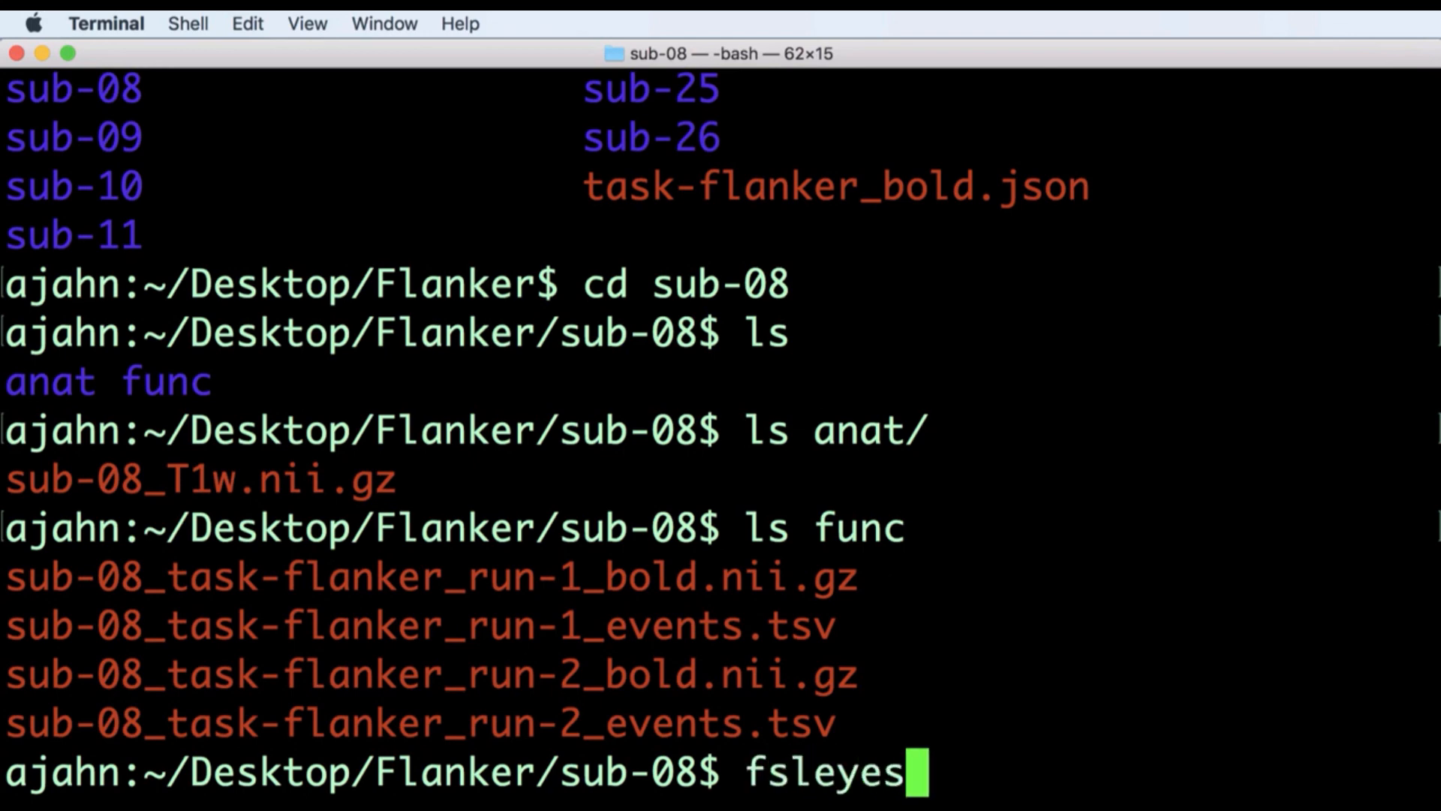
text(ana)
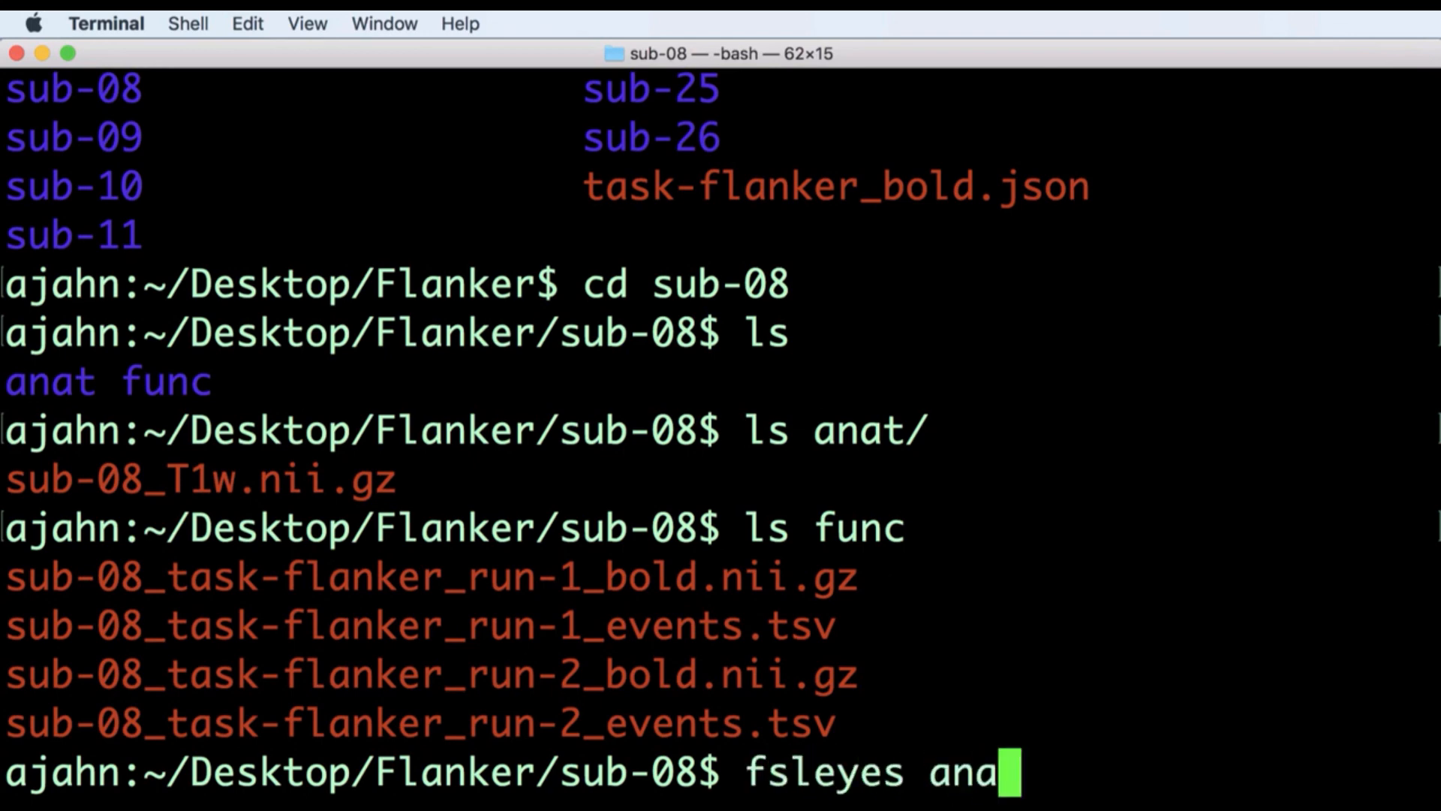
text(t/sub-08_T1w.nii.gz)
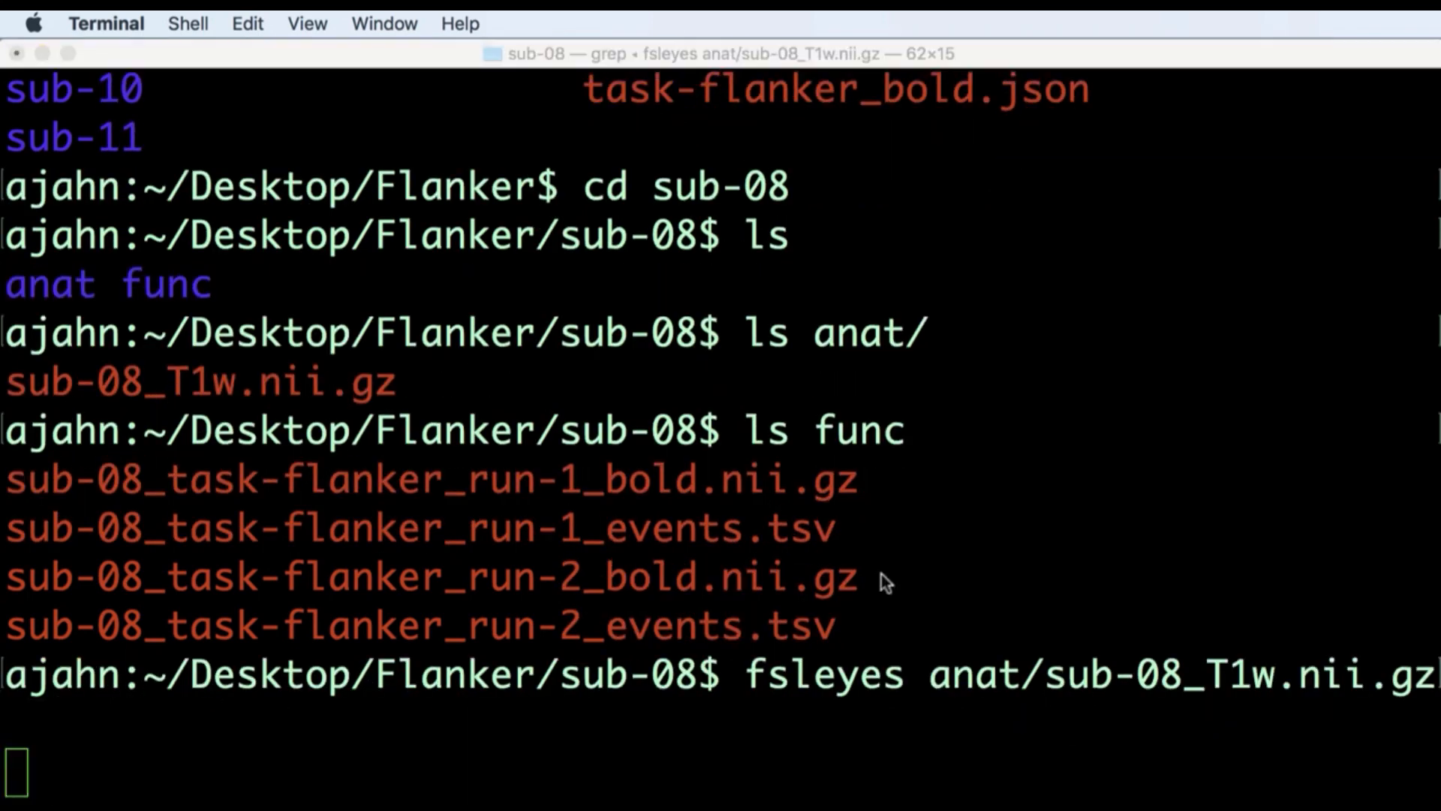
key(Return)
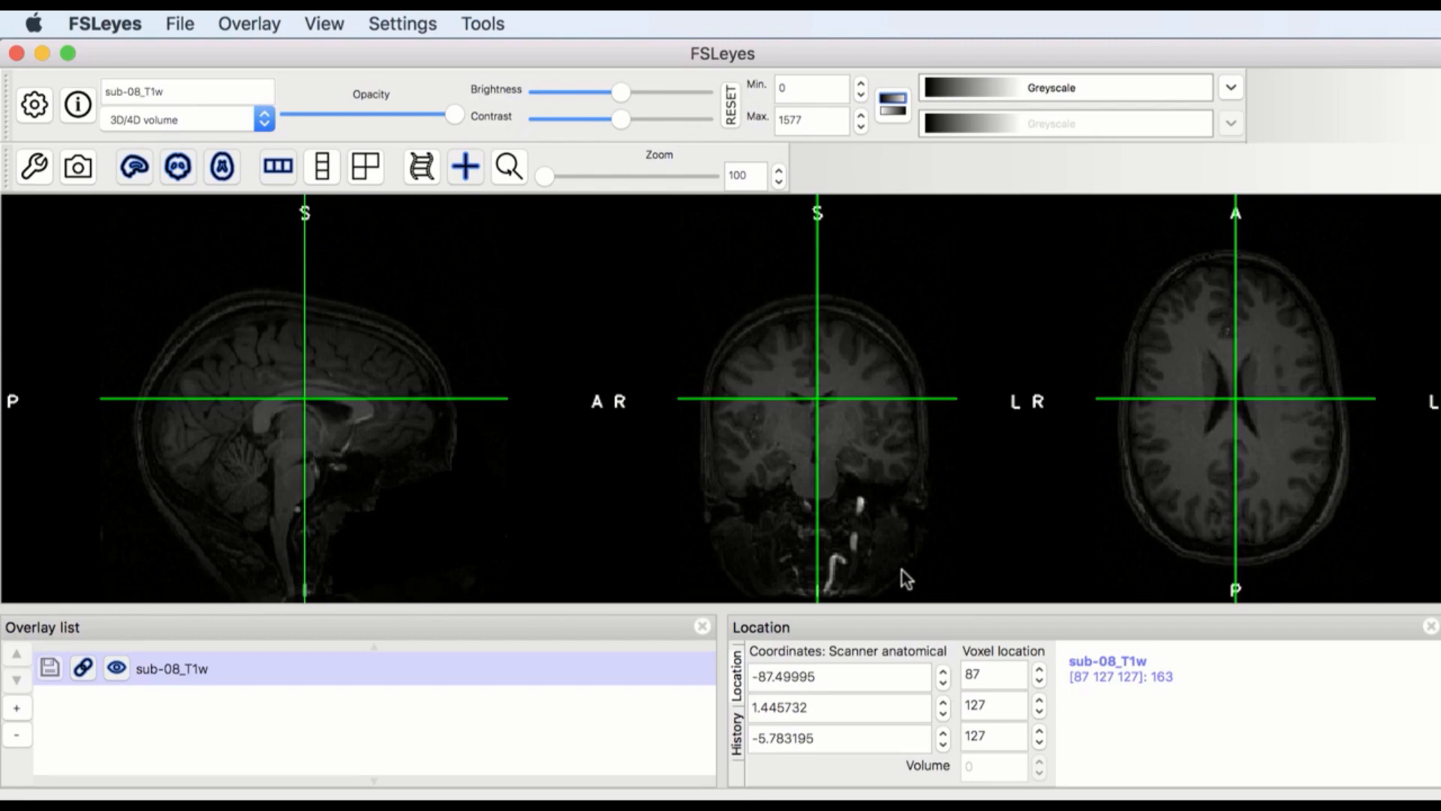
mouse_move(880, 562)
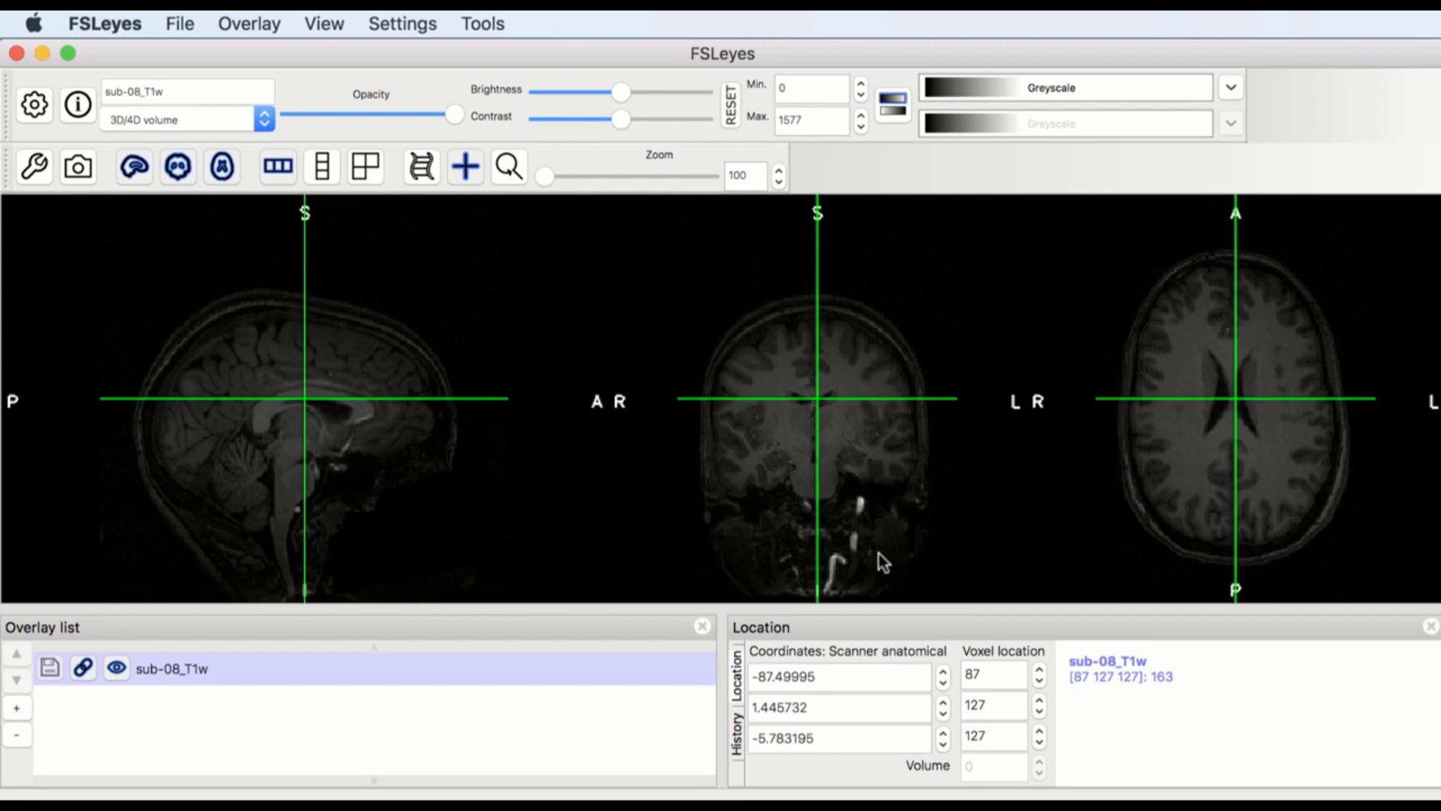
- Move the crosshair low in the coronal view of the T1w image
click(853, 542)
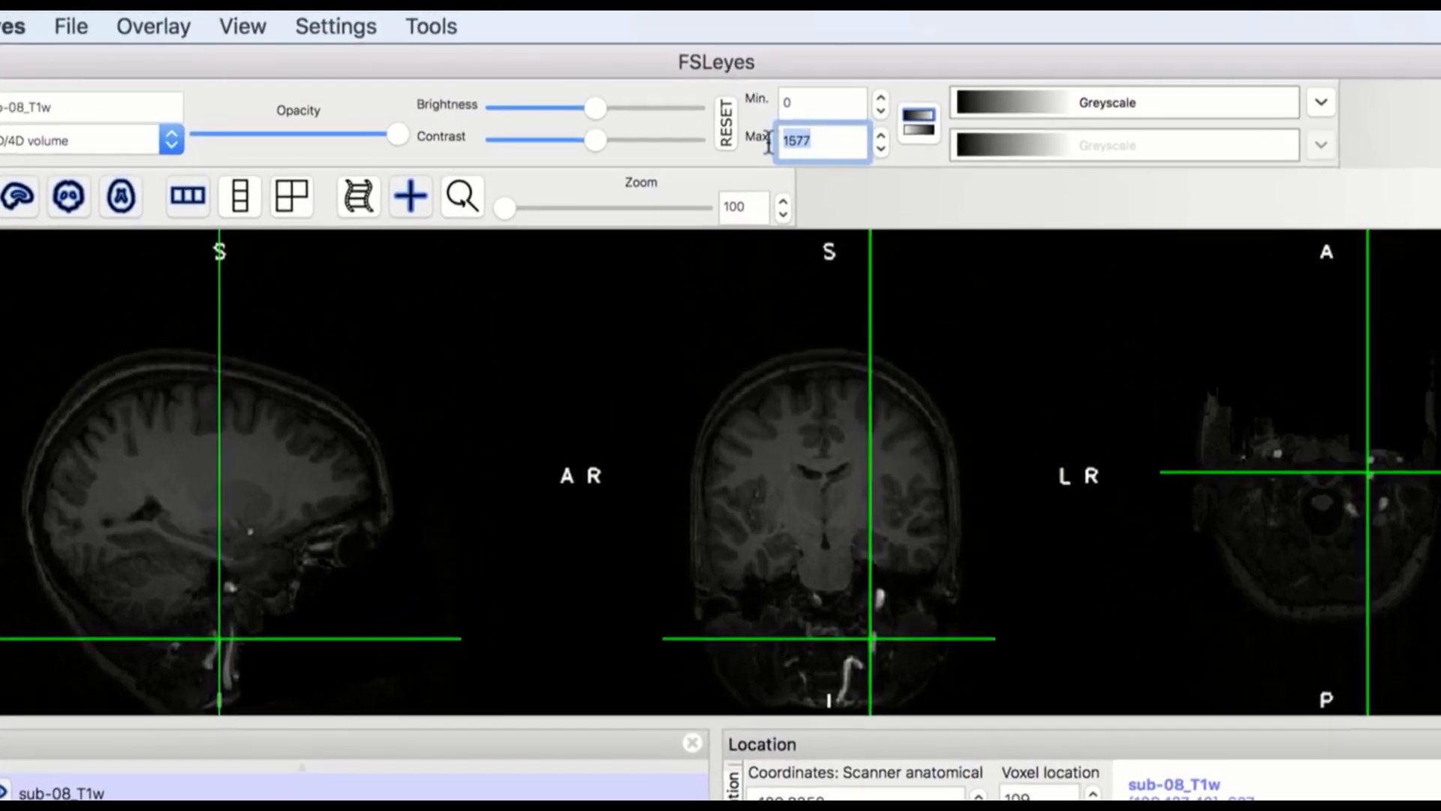
- Enter 800 as the Max. display range value for the T1w image
text(80)
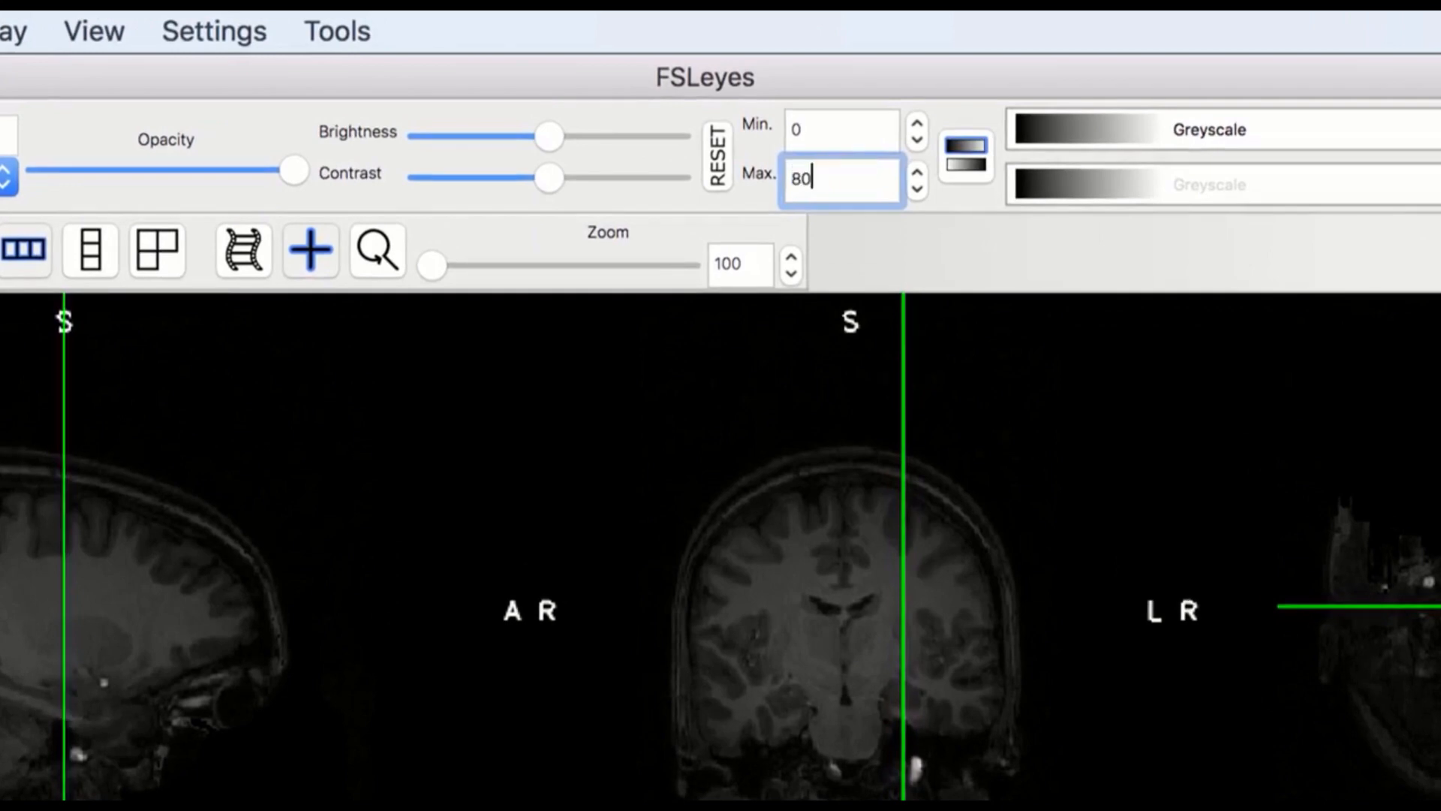
text(0)
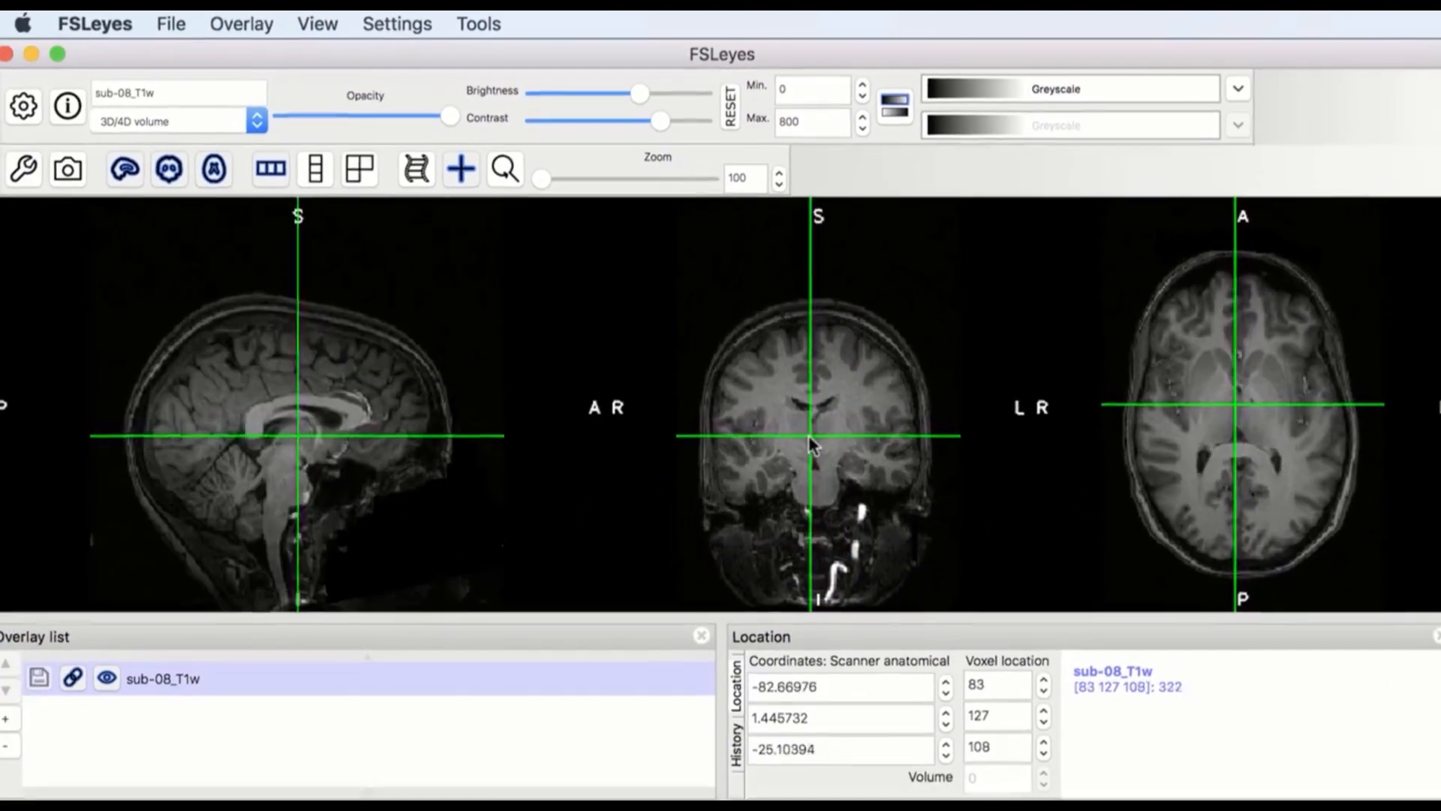
- Move the crosshair to several points in the coronal and axial views
click(806, 402)
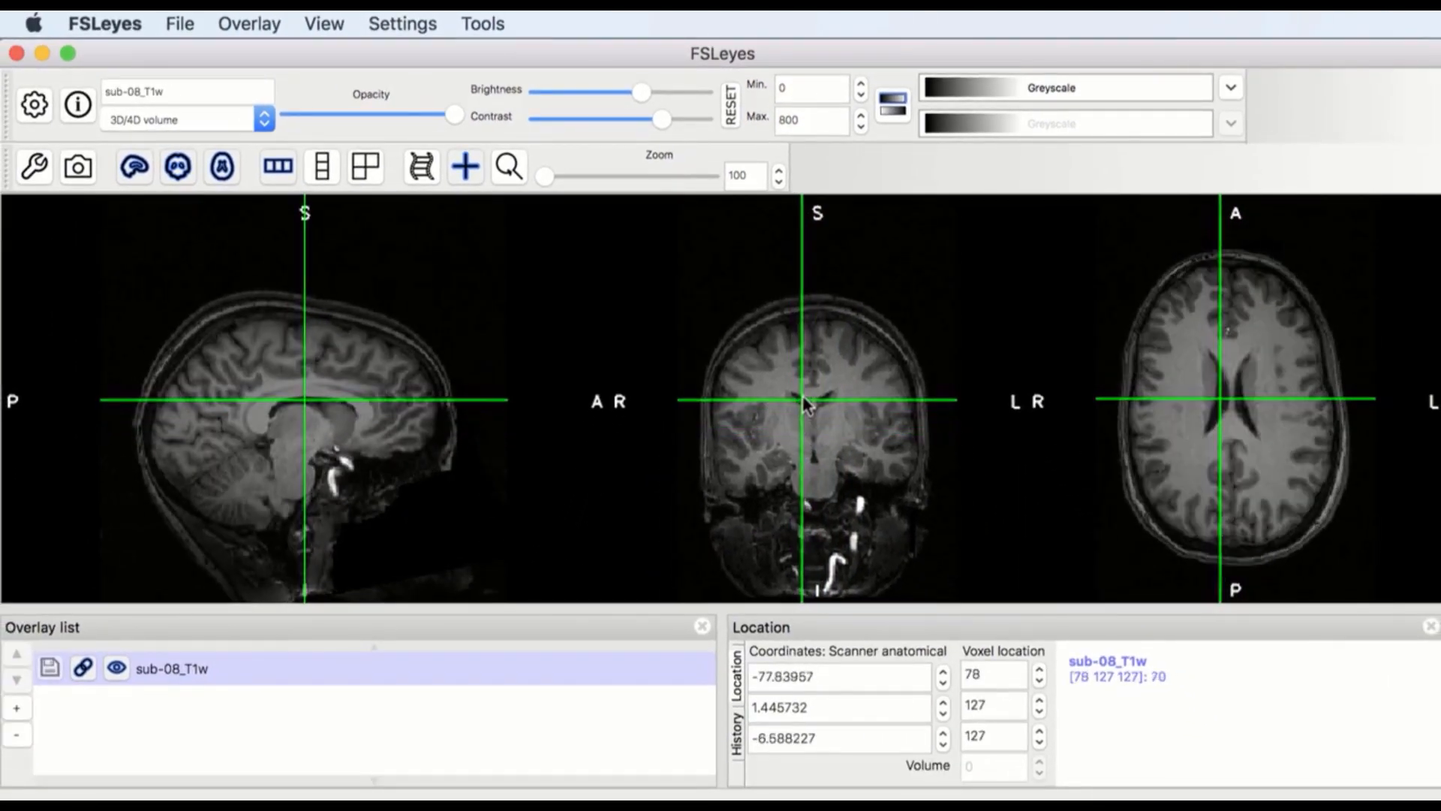
click(816, 378)
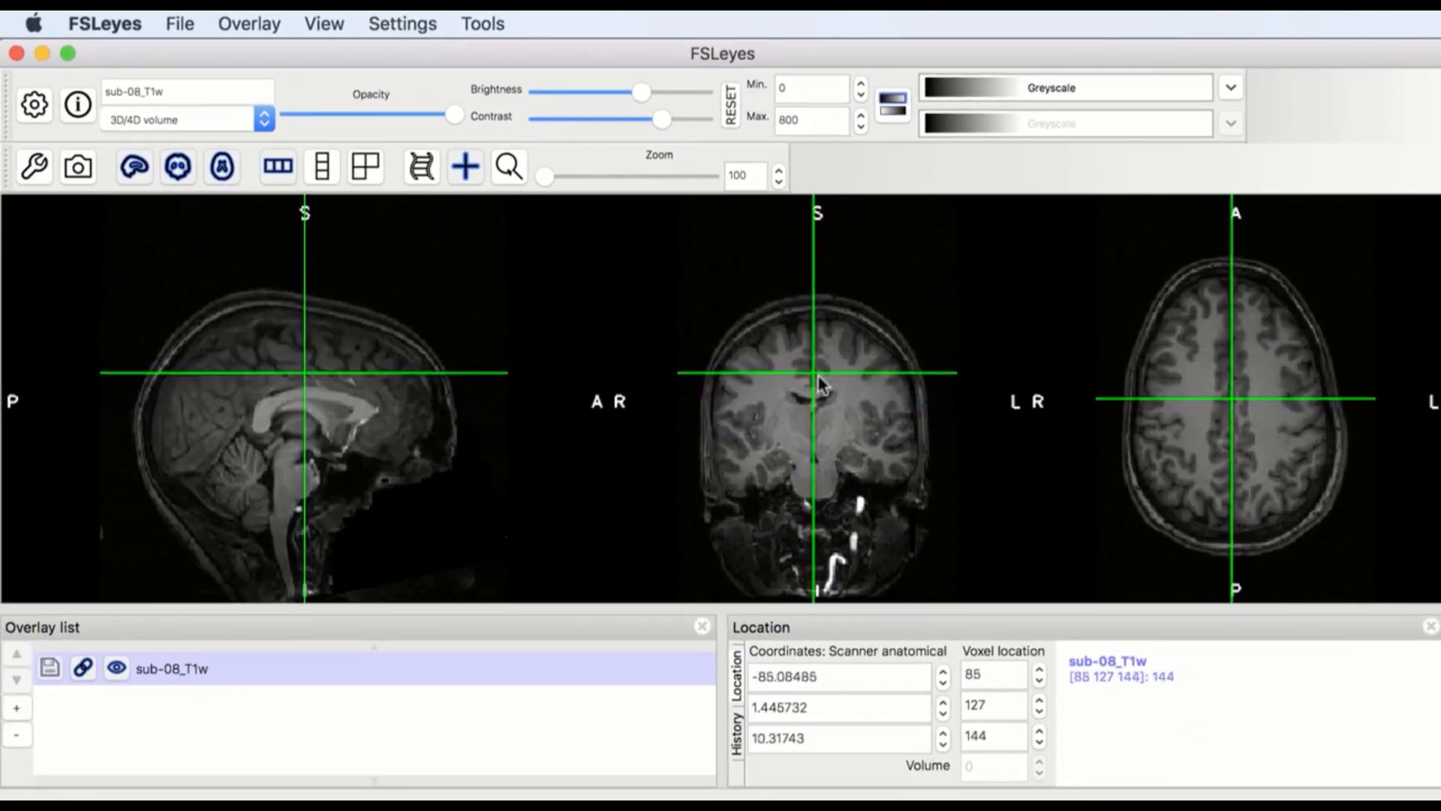
click(807, 433)
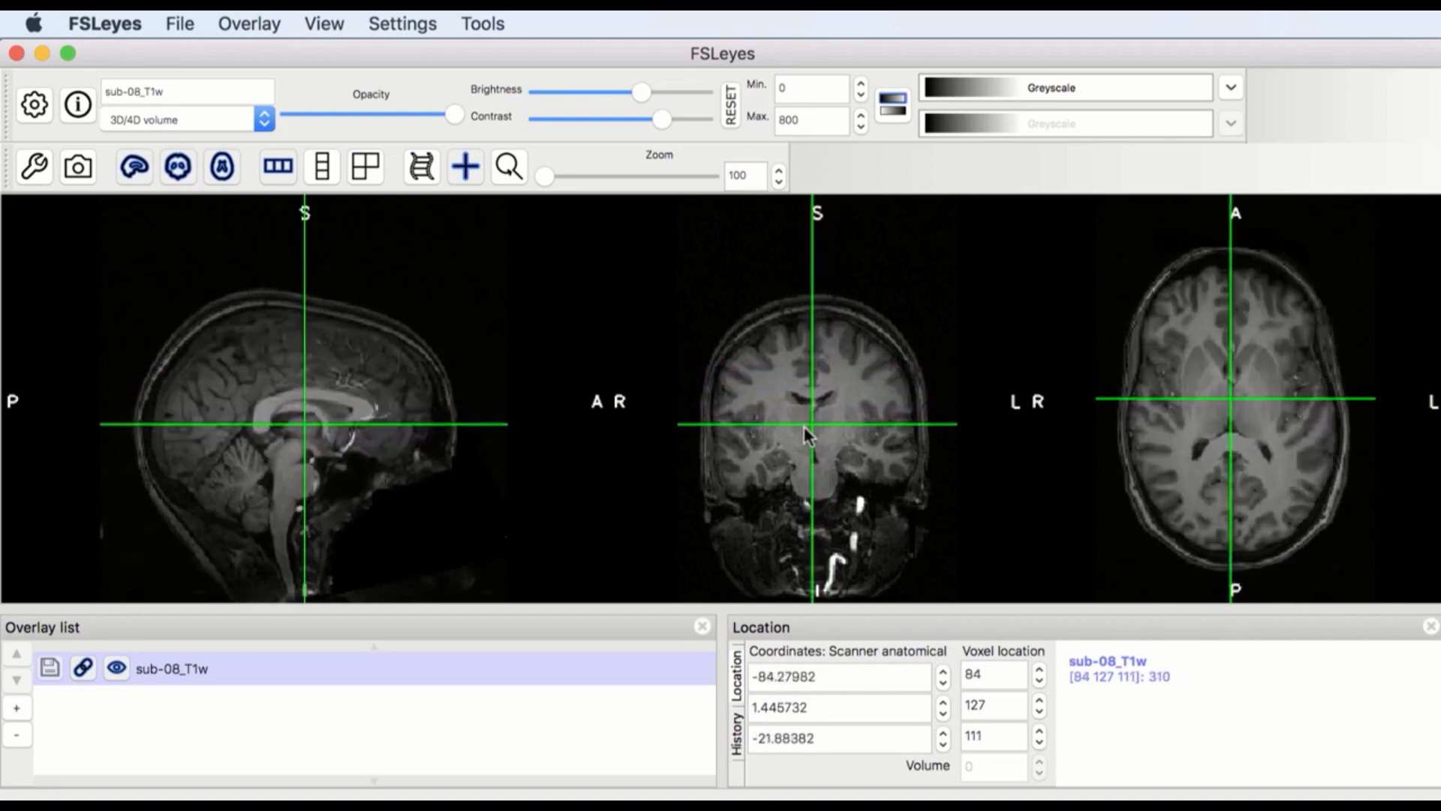
click(1229, 437)
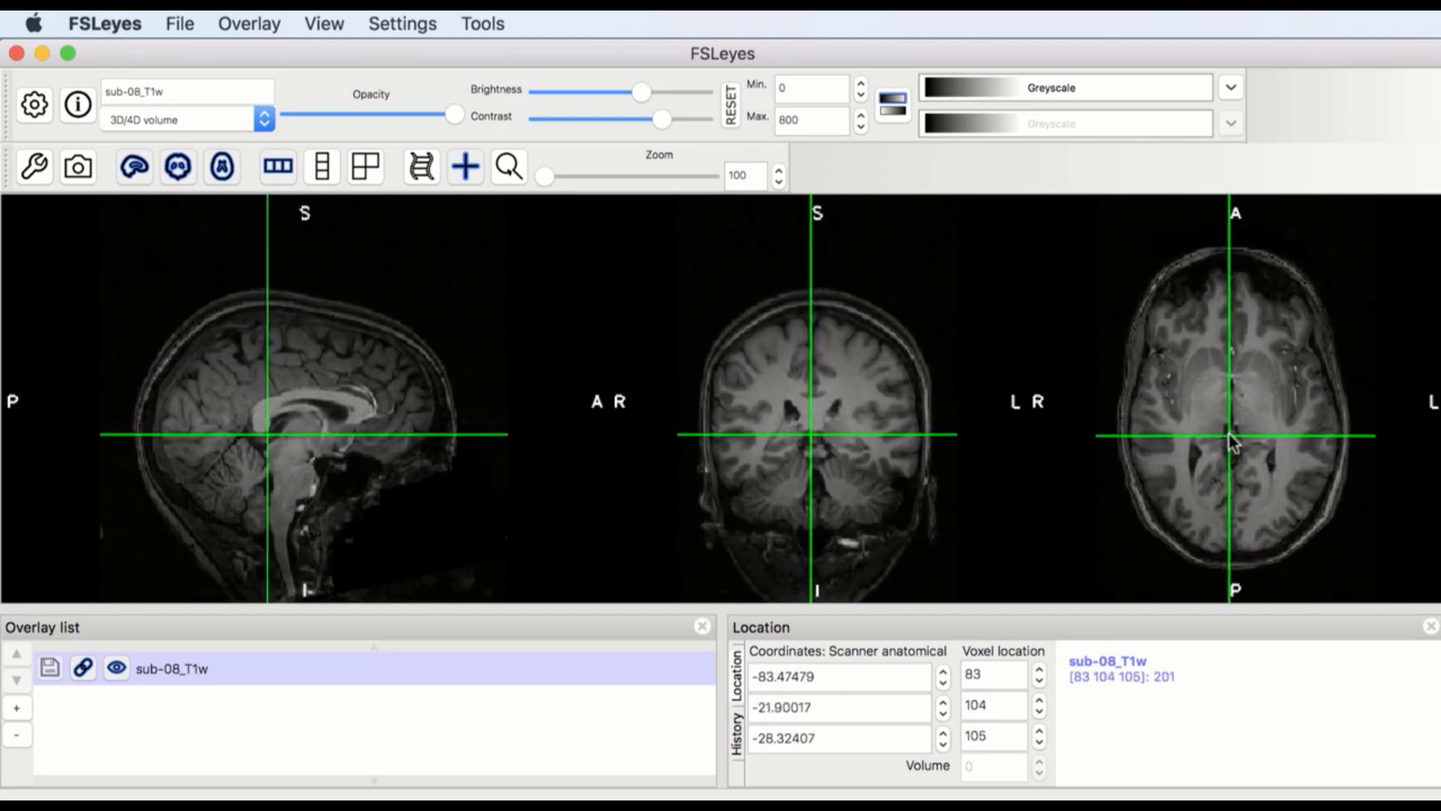
click(1236, 432)
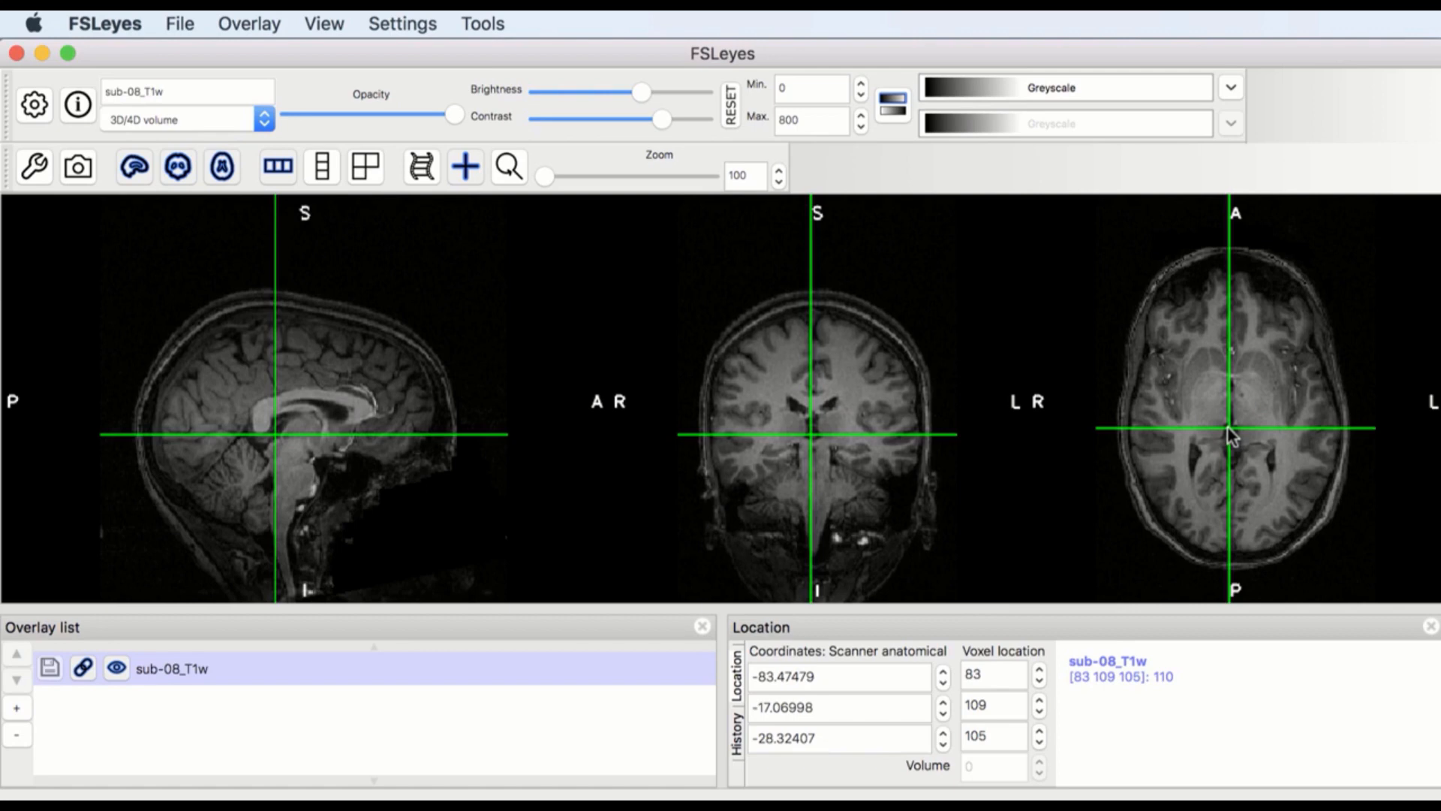
mouse_move(229, 17)
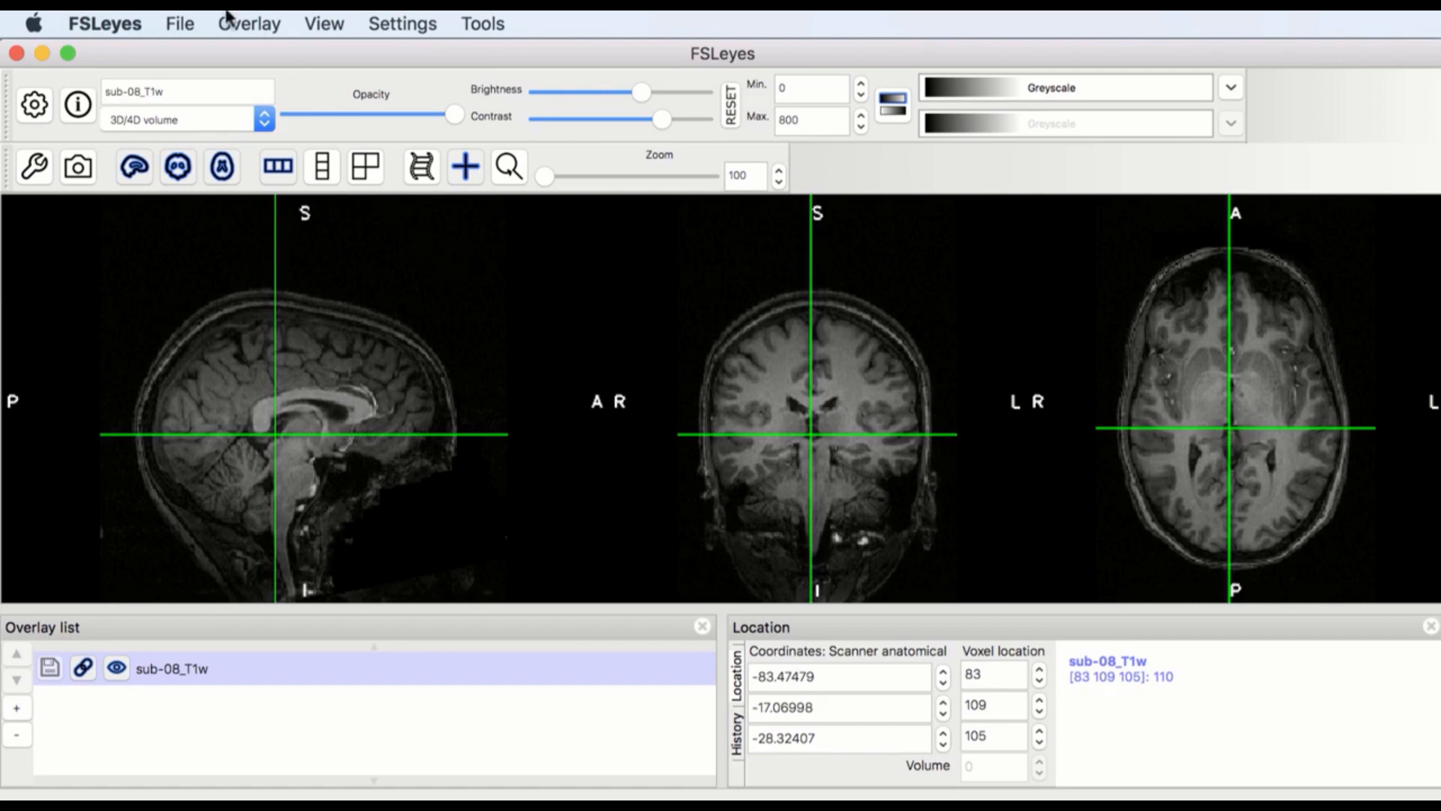
- Remove all loaded images from the viewer with Overlay > Remove all
click(249, 23)
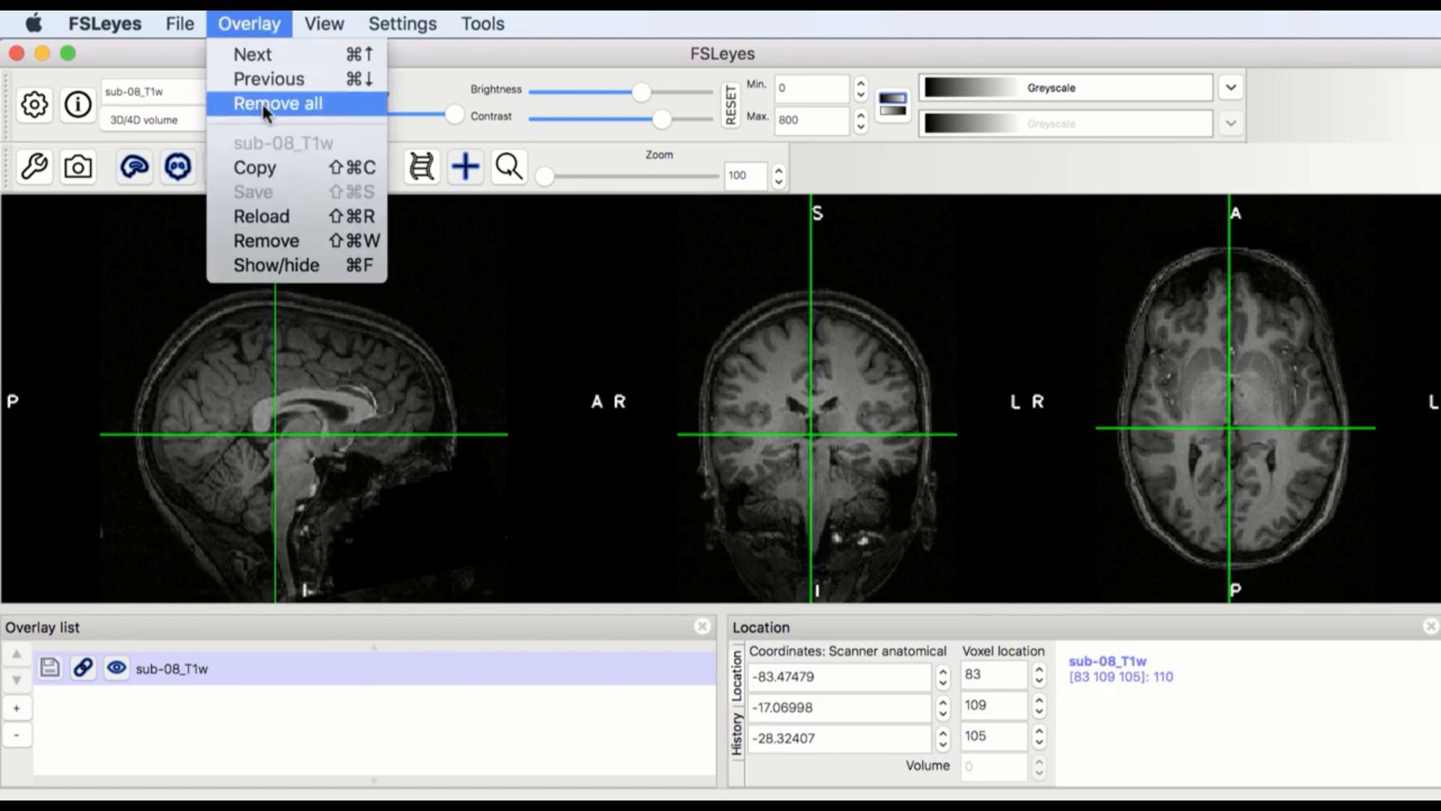
click(278, 103)
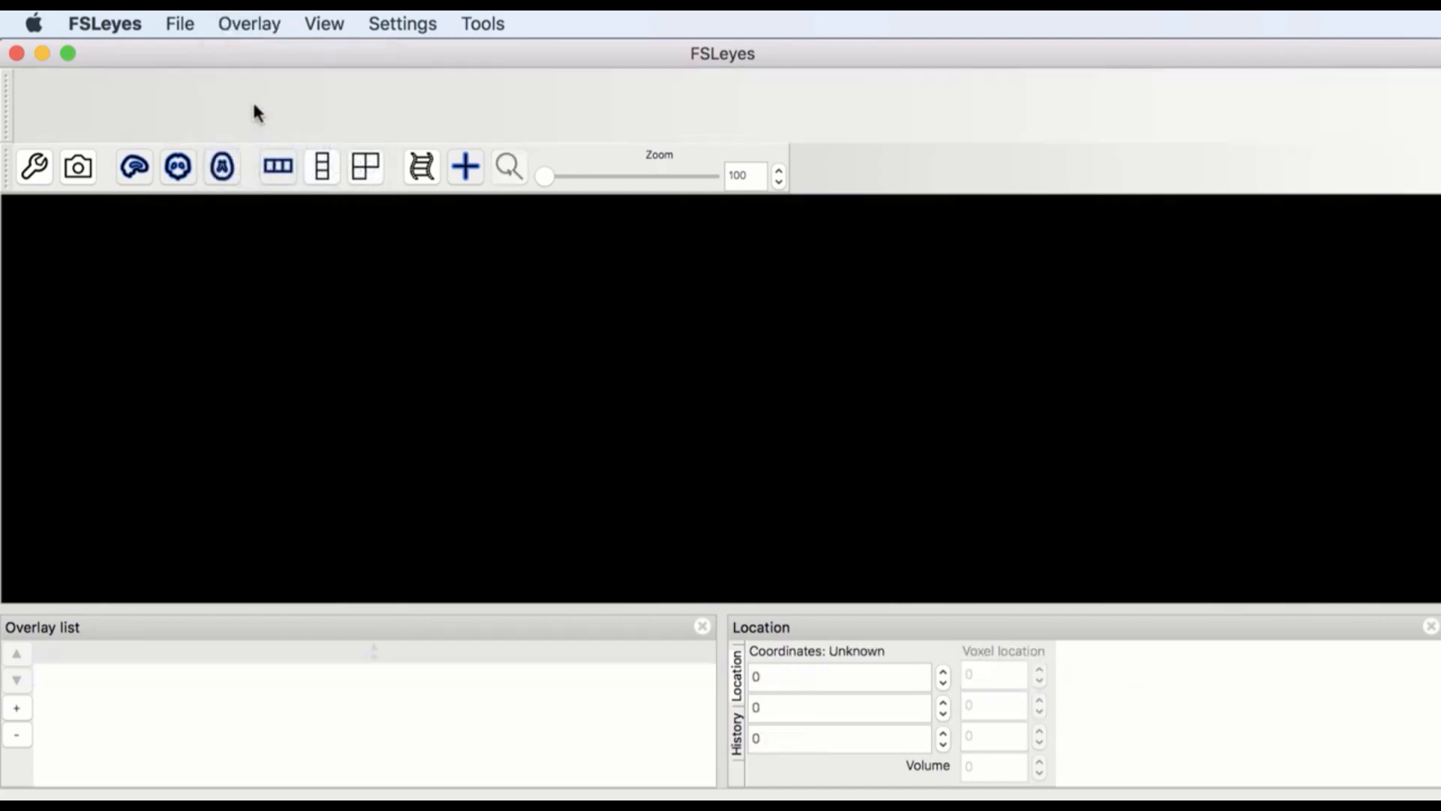
click(179, 24)
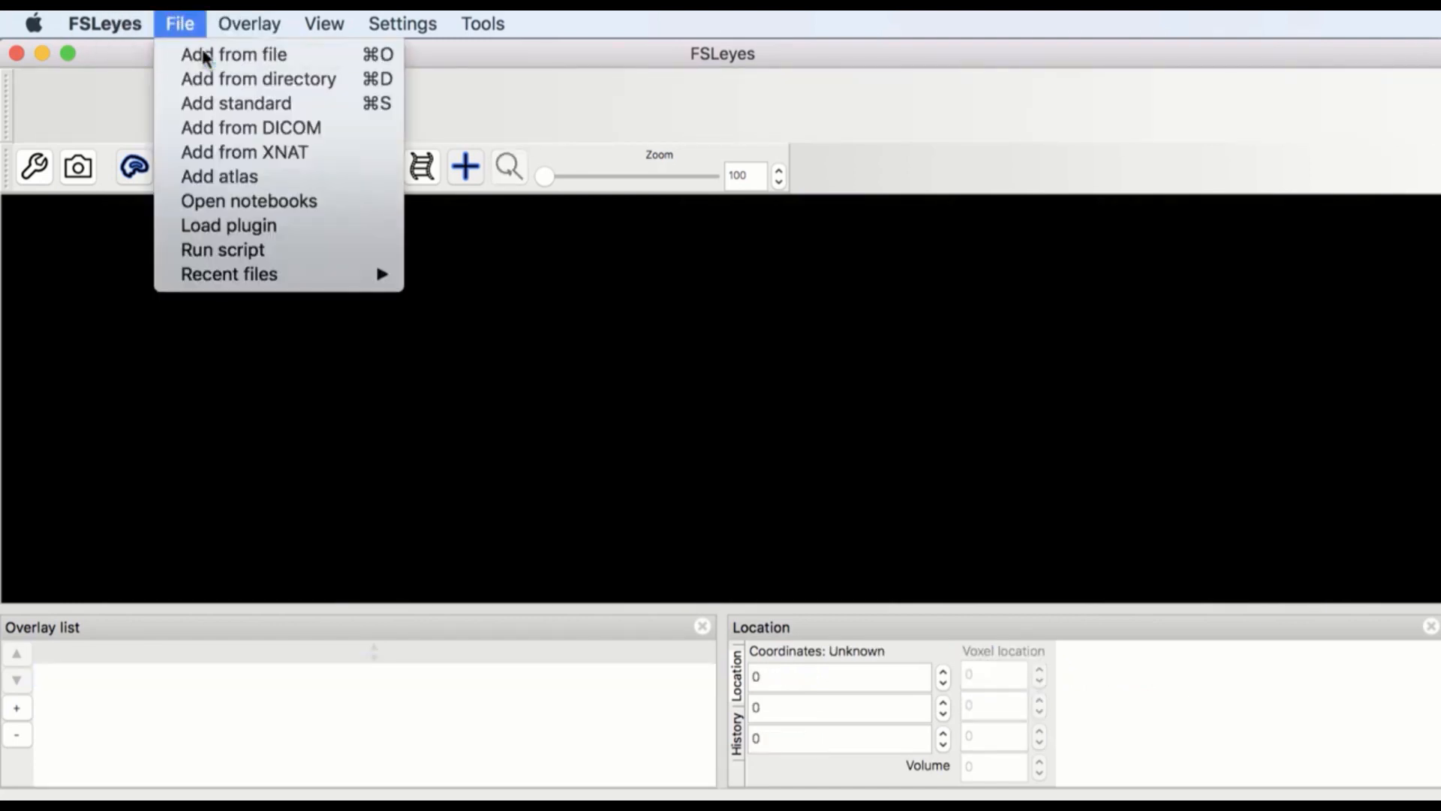
- Add sub-08_task-flanker_run-1_bold.nii.gz from the func folder via Add from file
click(234, 54)
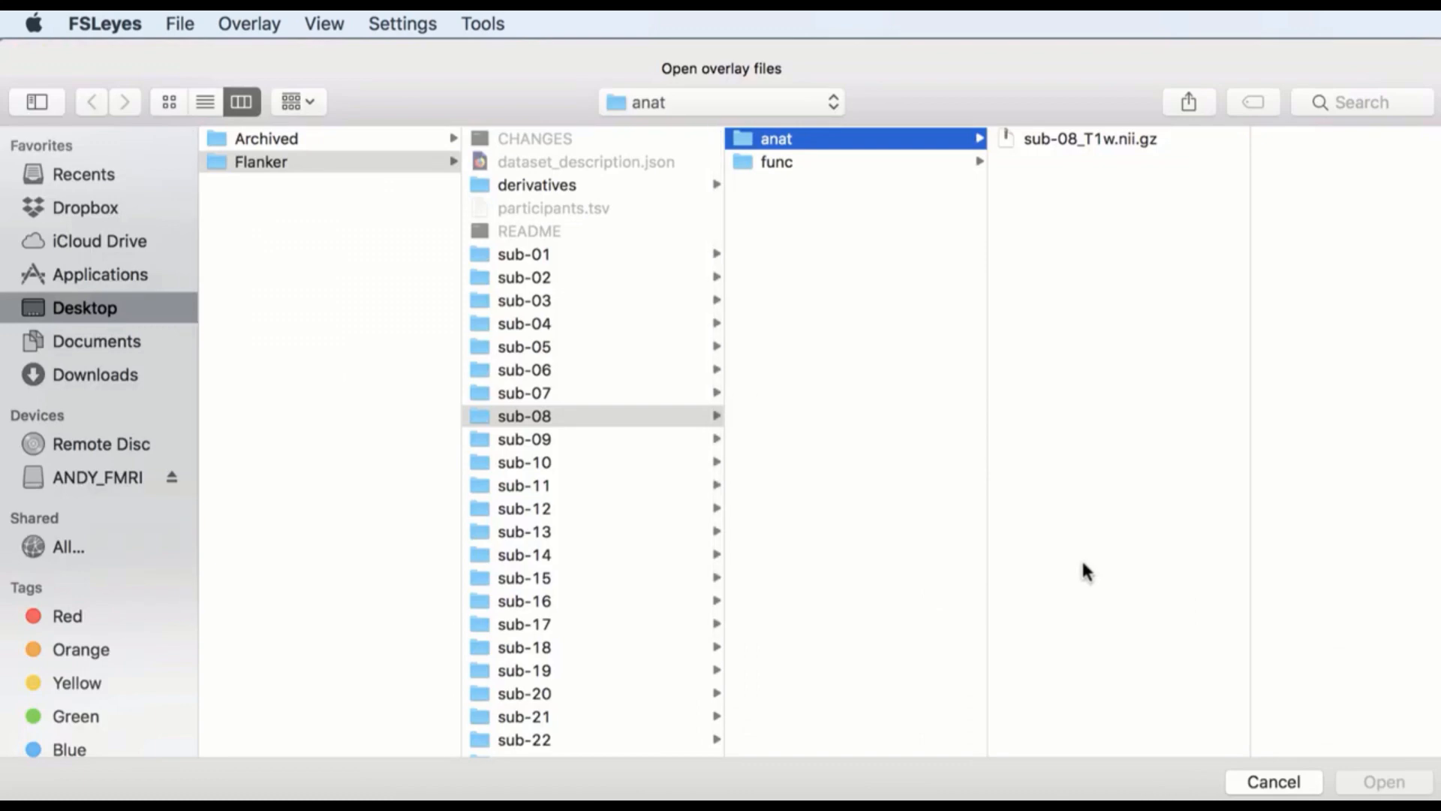
click(774, 162)
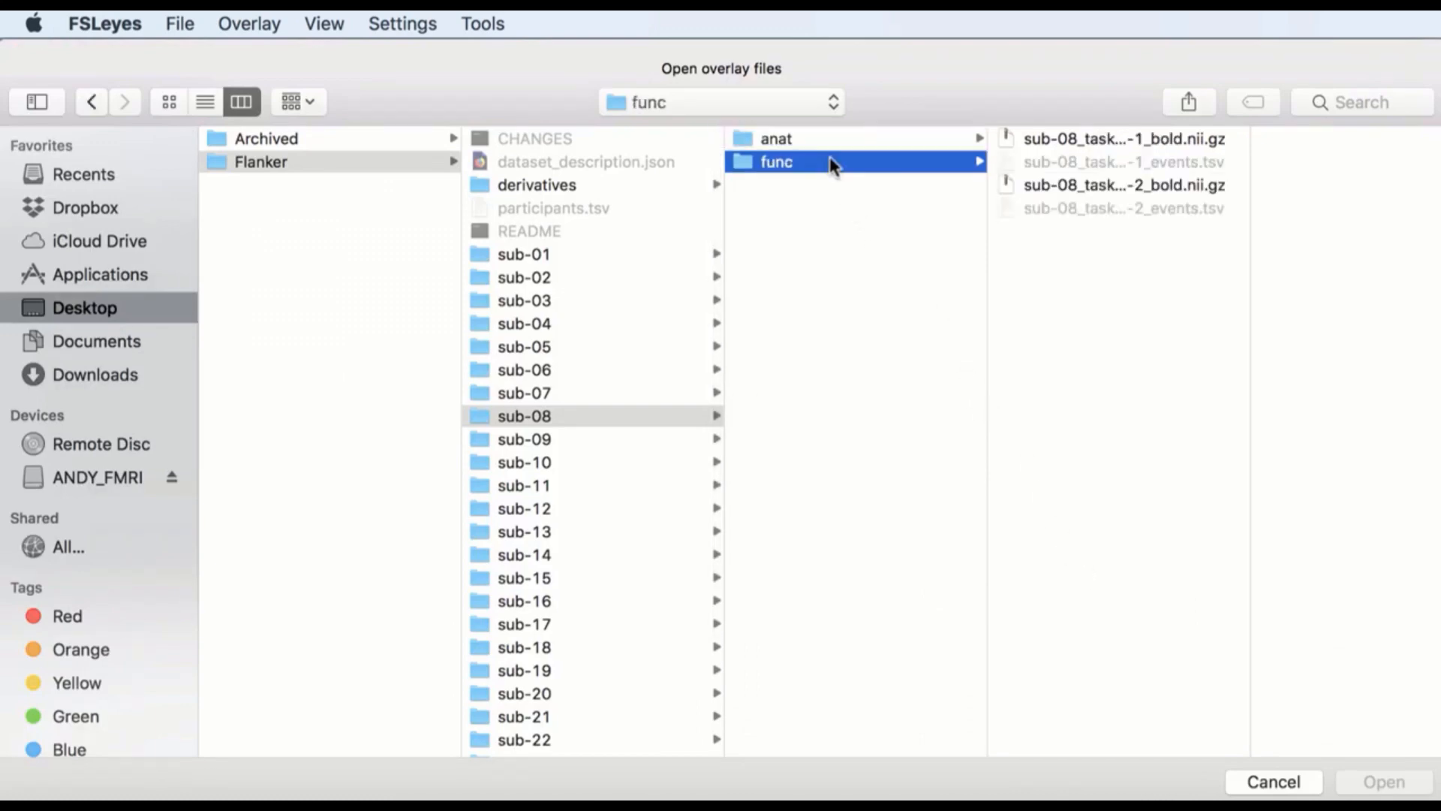
mouse_move(1129, 139)
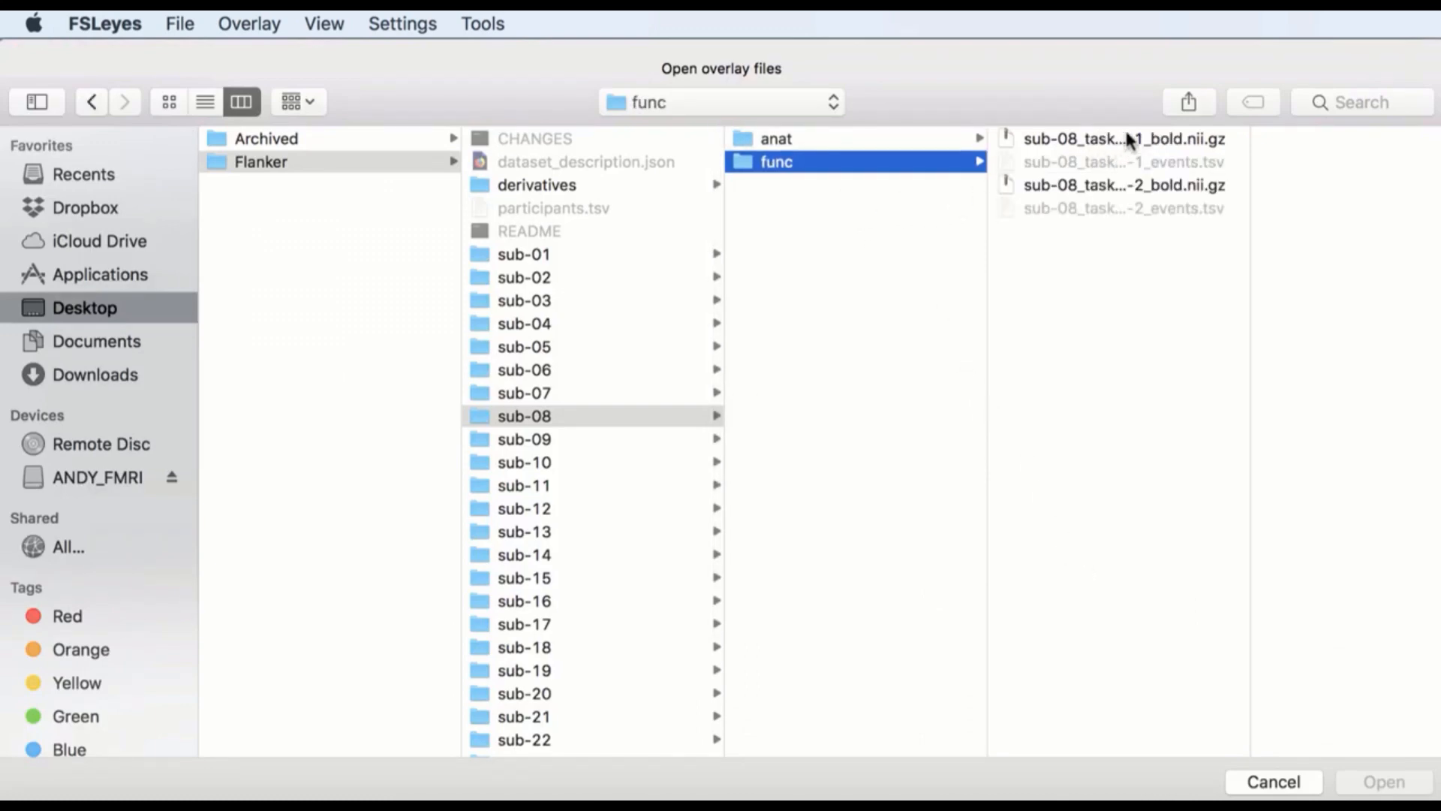
click(1121, 139)
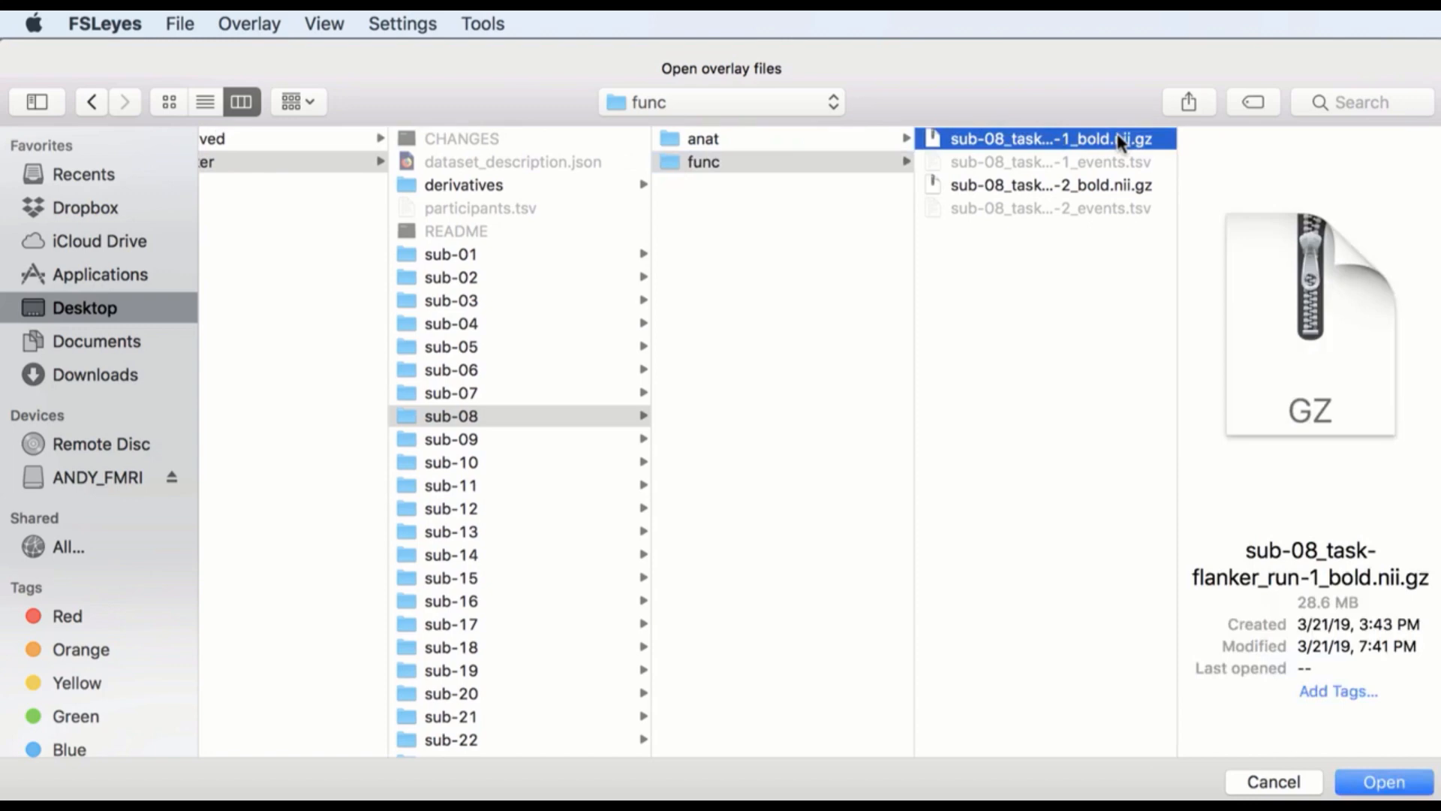
click(1381, 782)
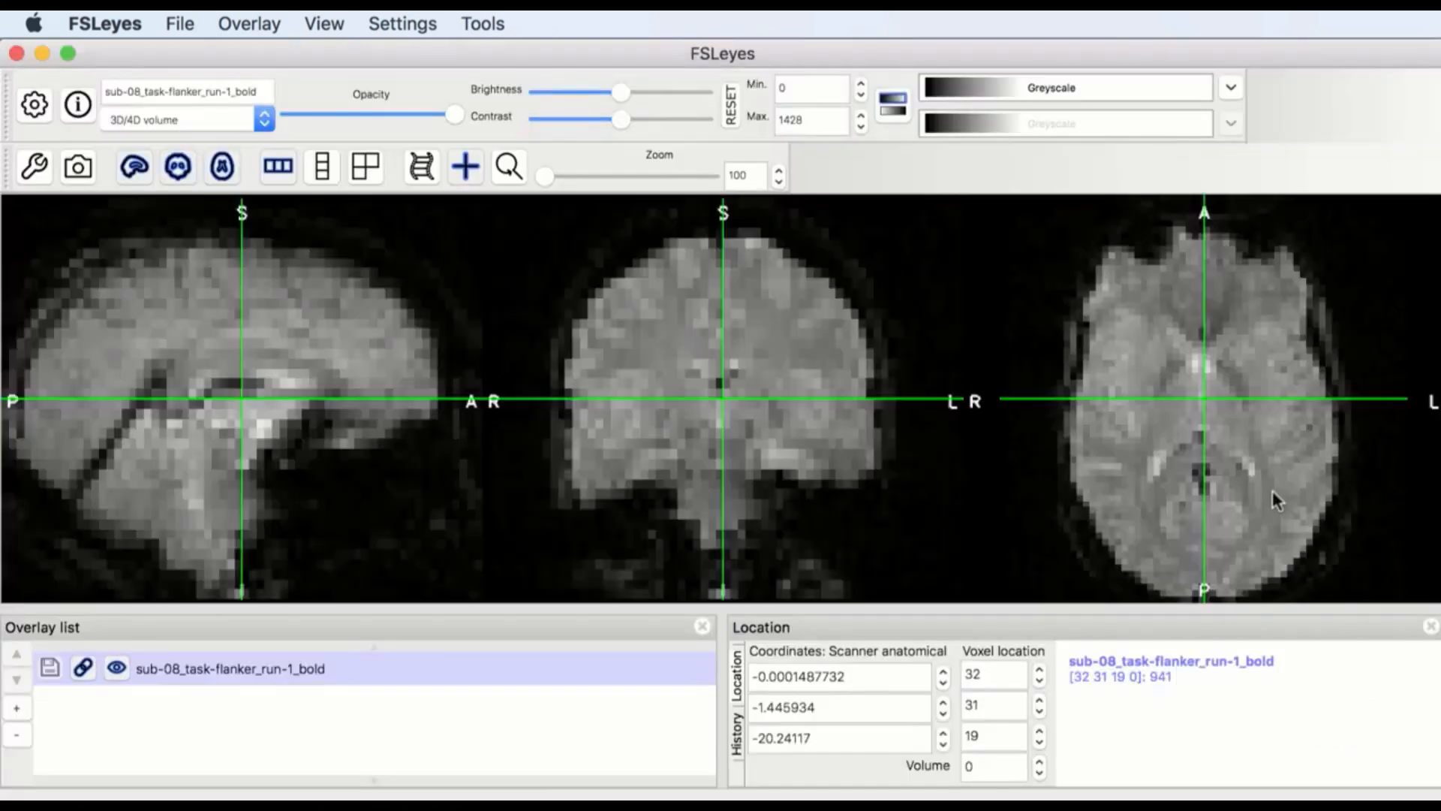
mouse_move(1139, 487)
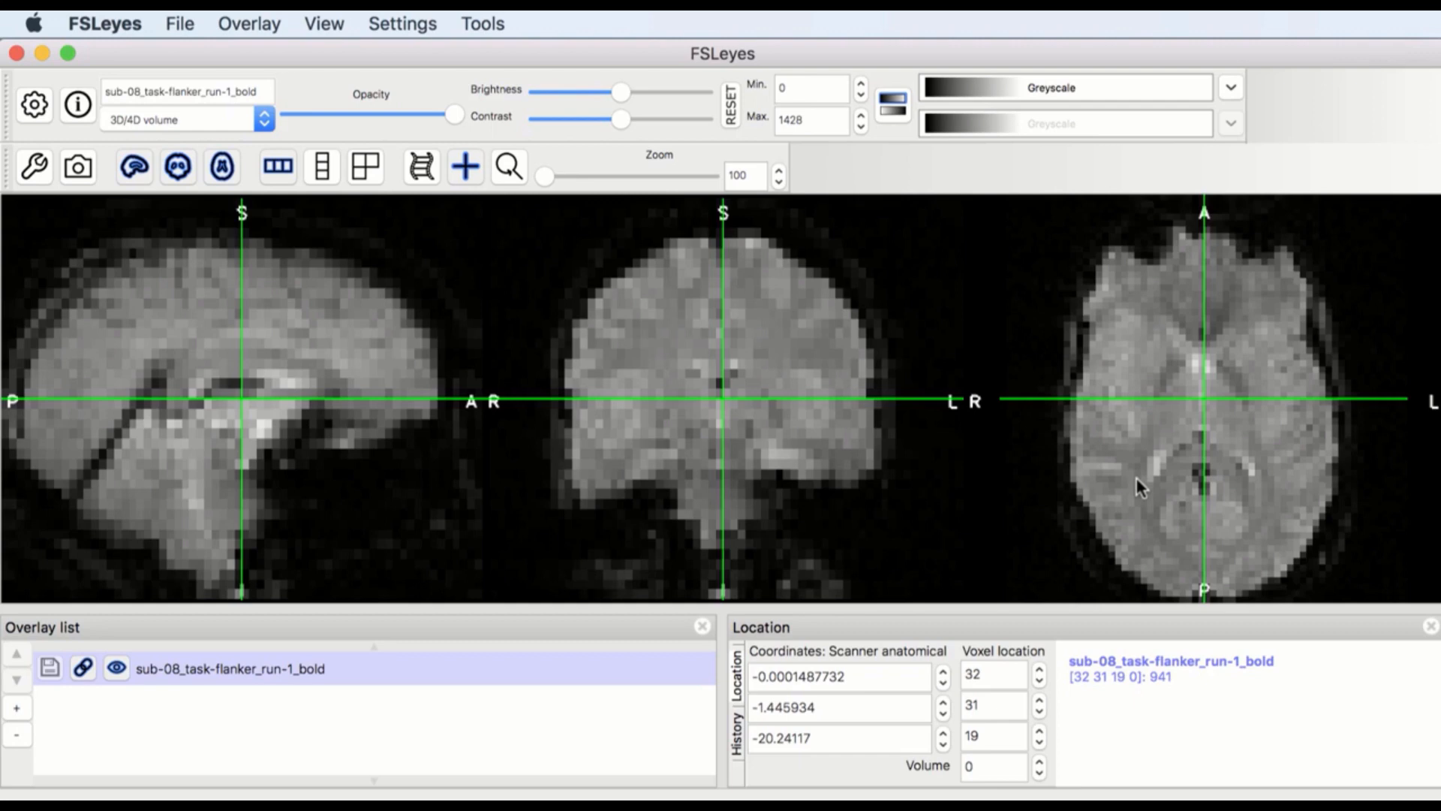
mouse_move(1102, 494)
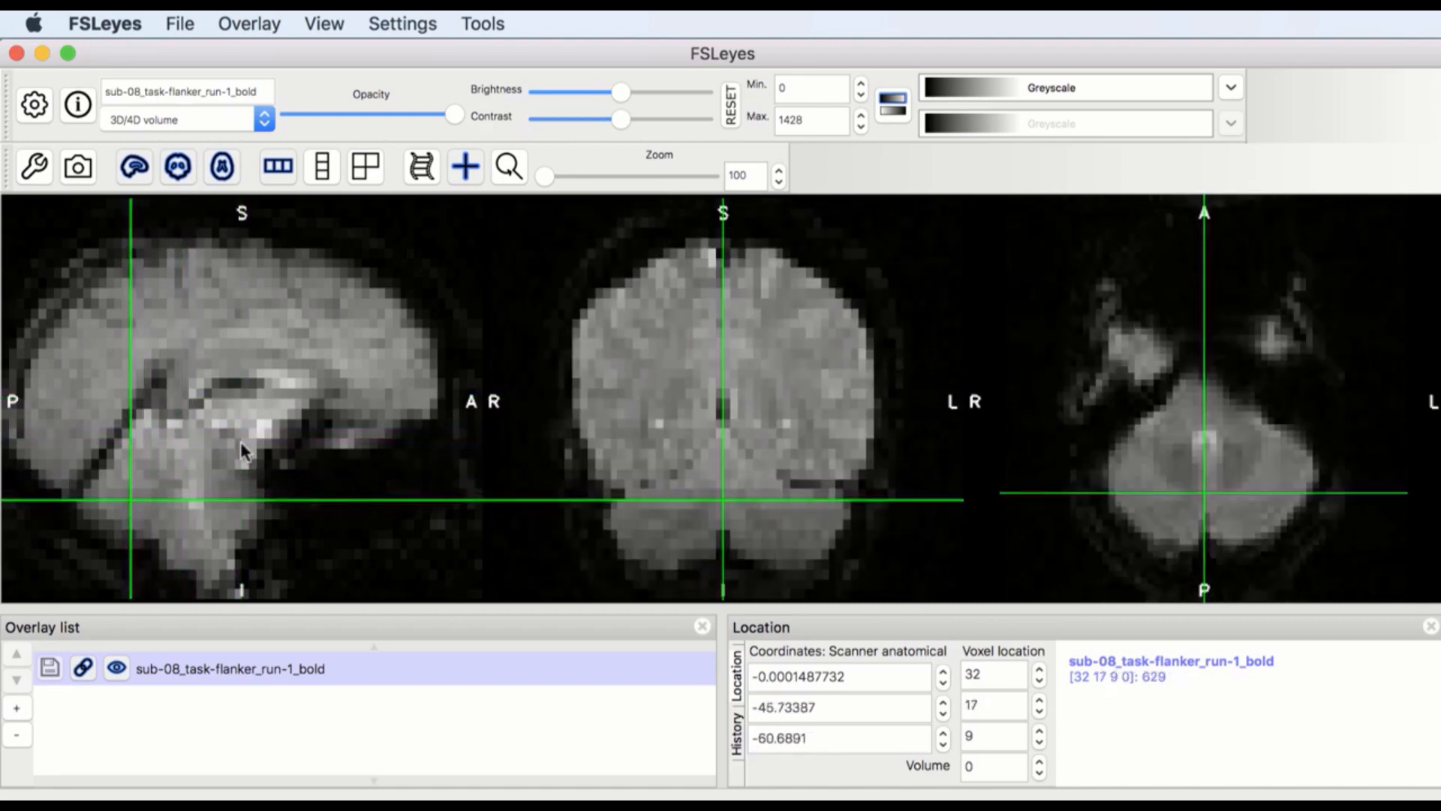
- Move the crosshair to a lower slice and step the Volume spinner to a later volume
click(1183, 435)
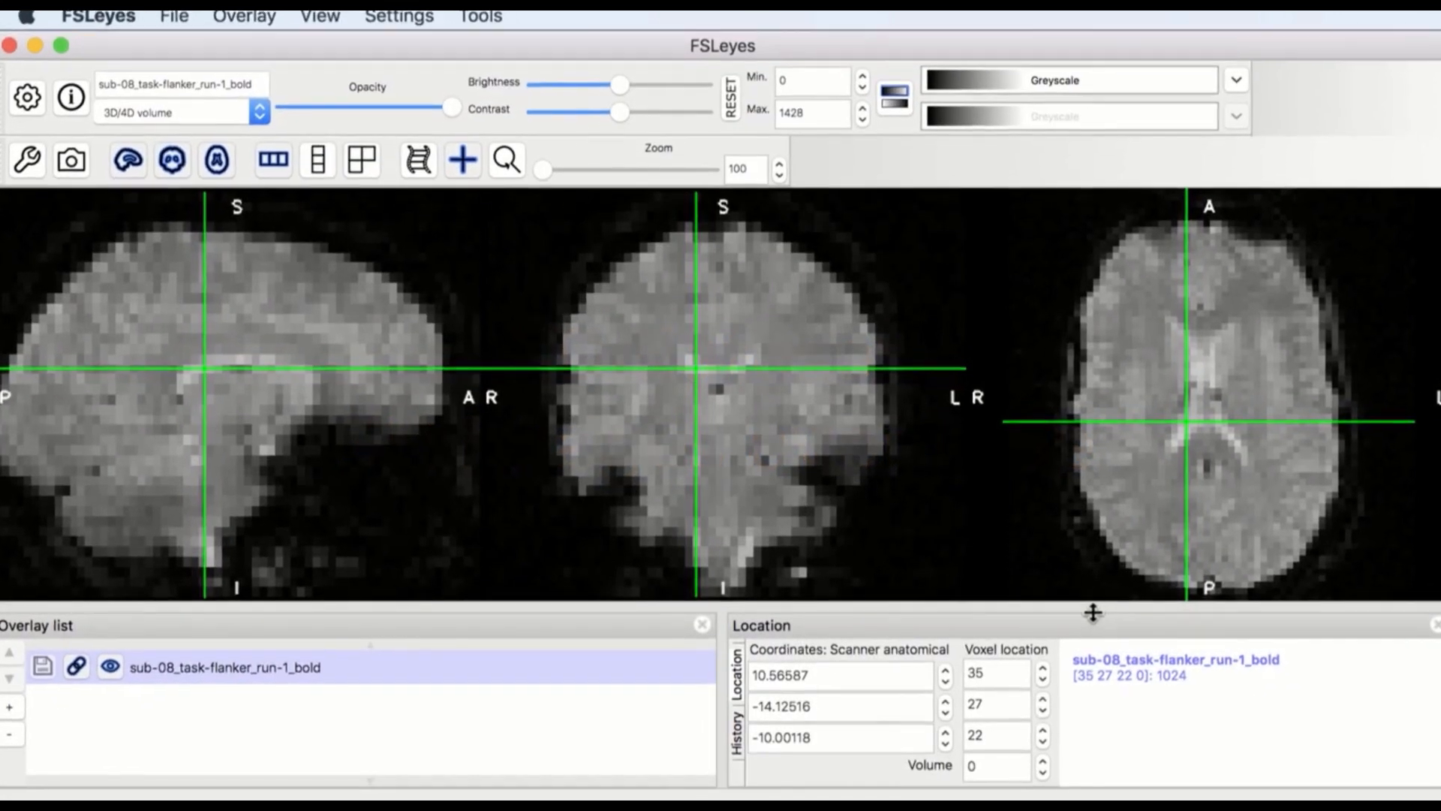
scroll(up, 3)
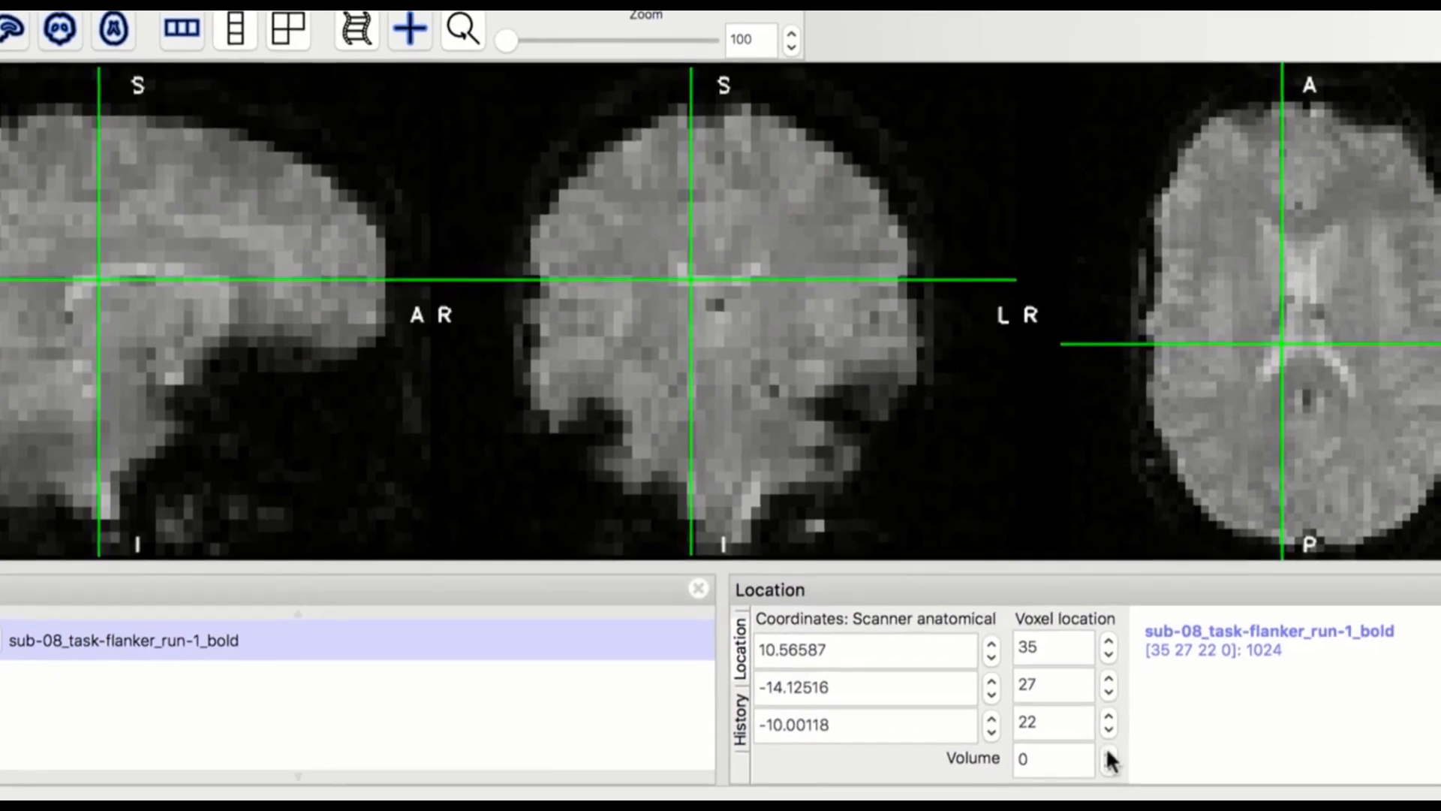
click(1123, 756)
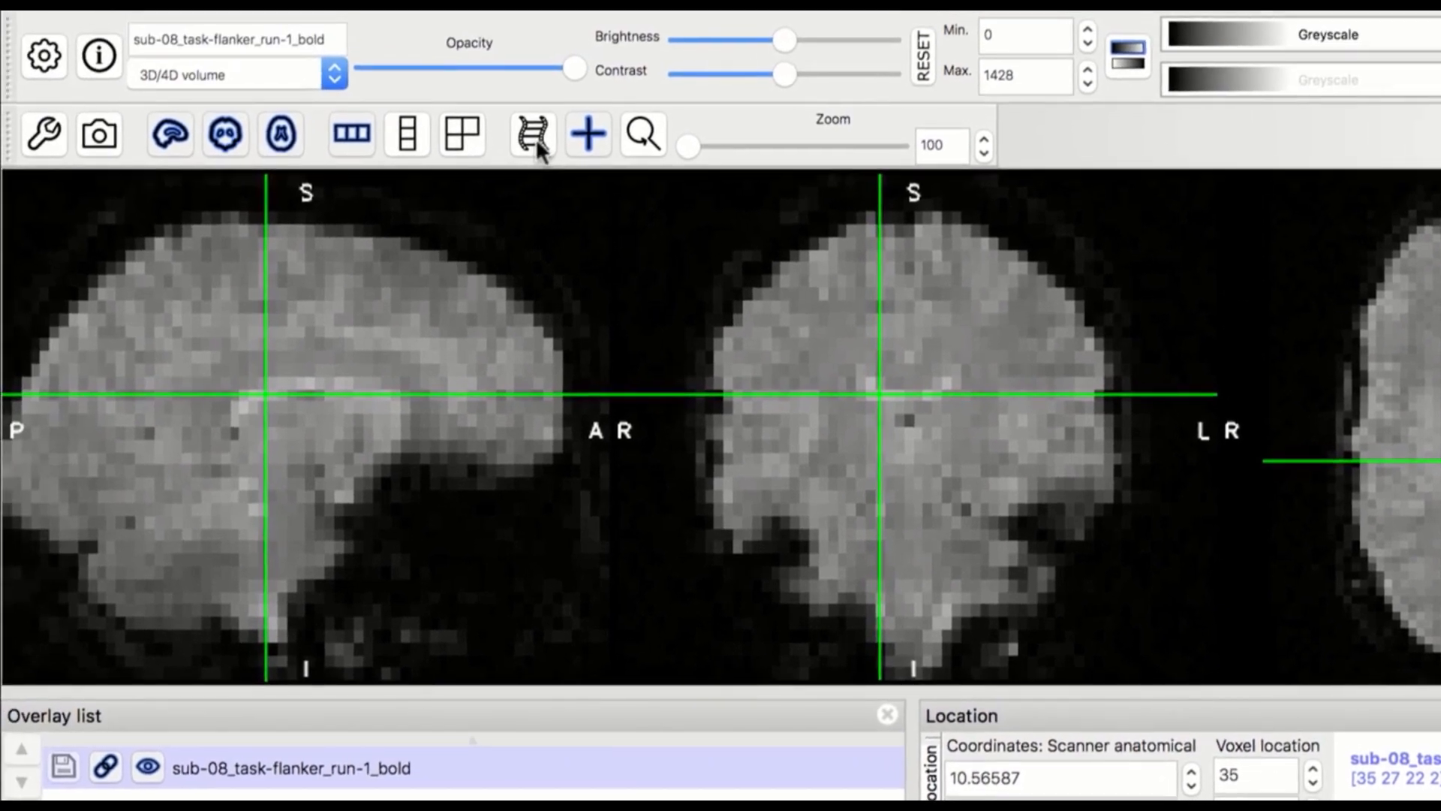
mouse_move(528, 135)
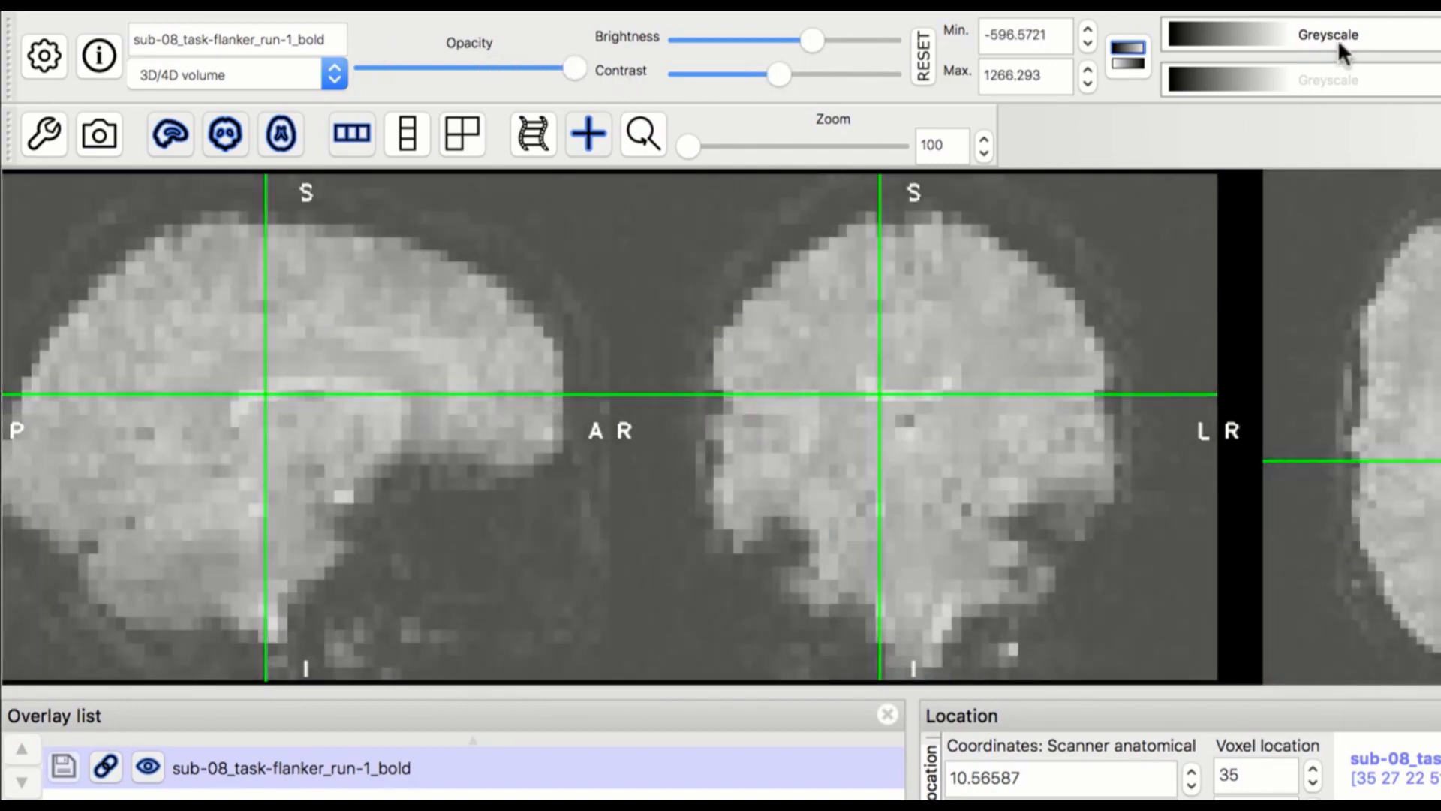
click(1298, 34)
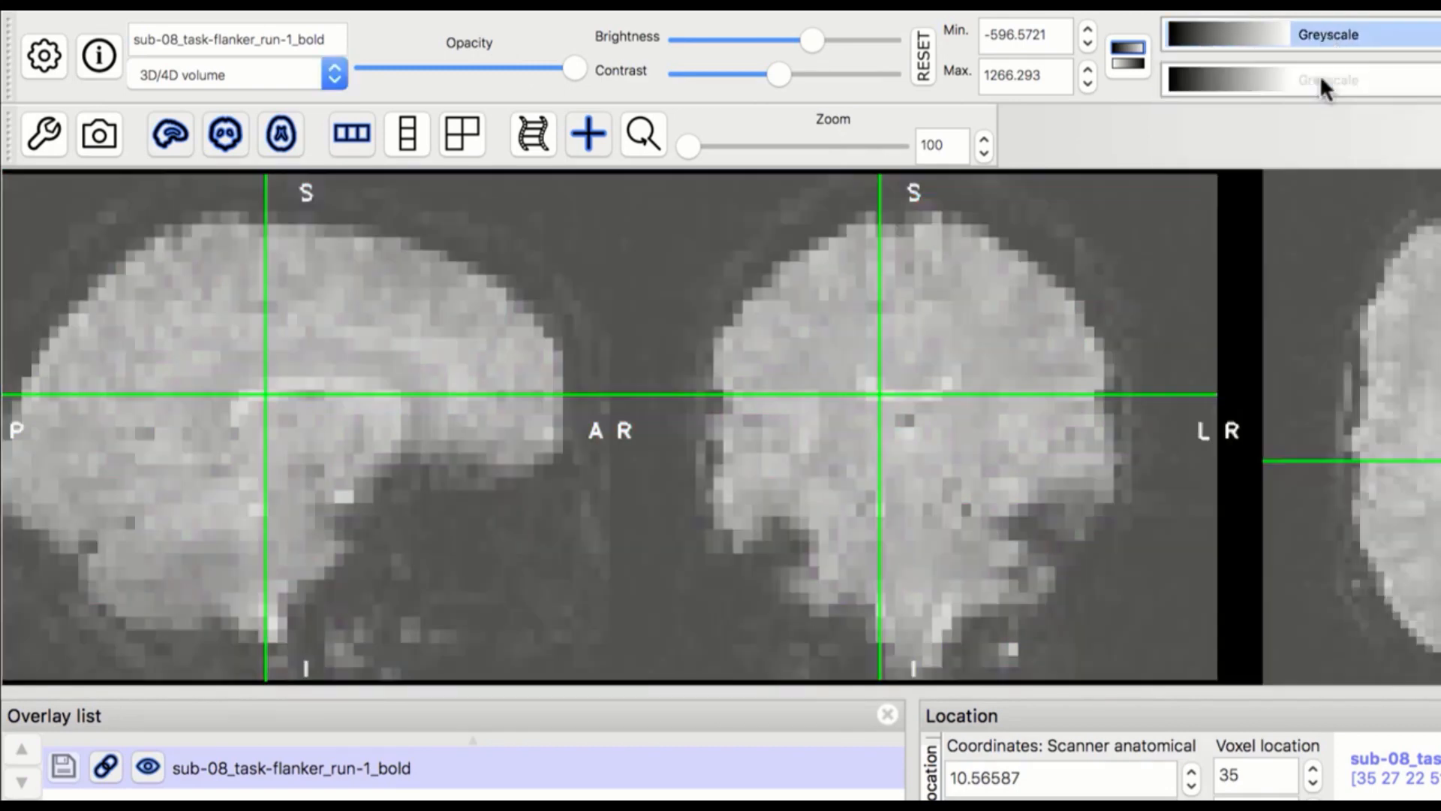
mouse_move(1324, 84)
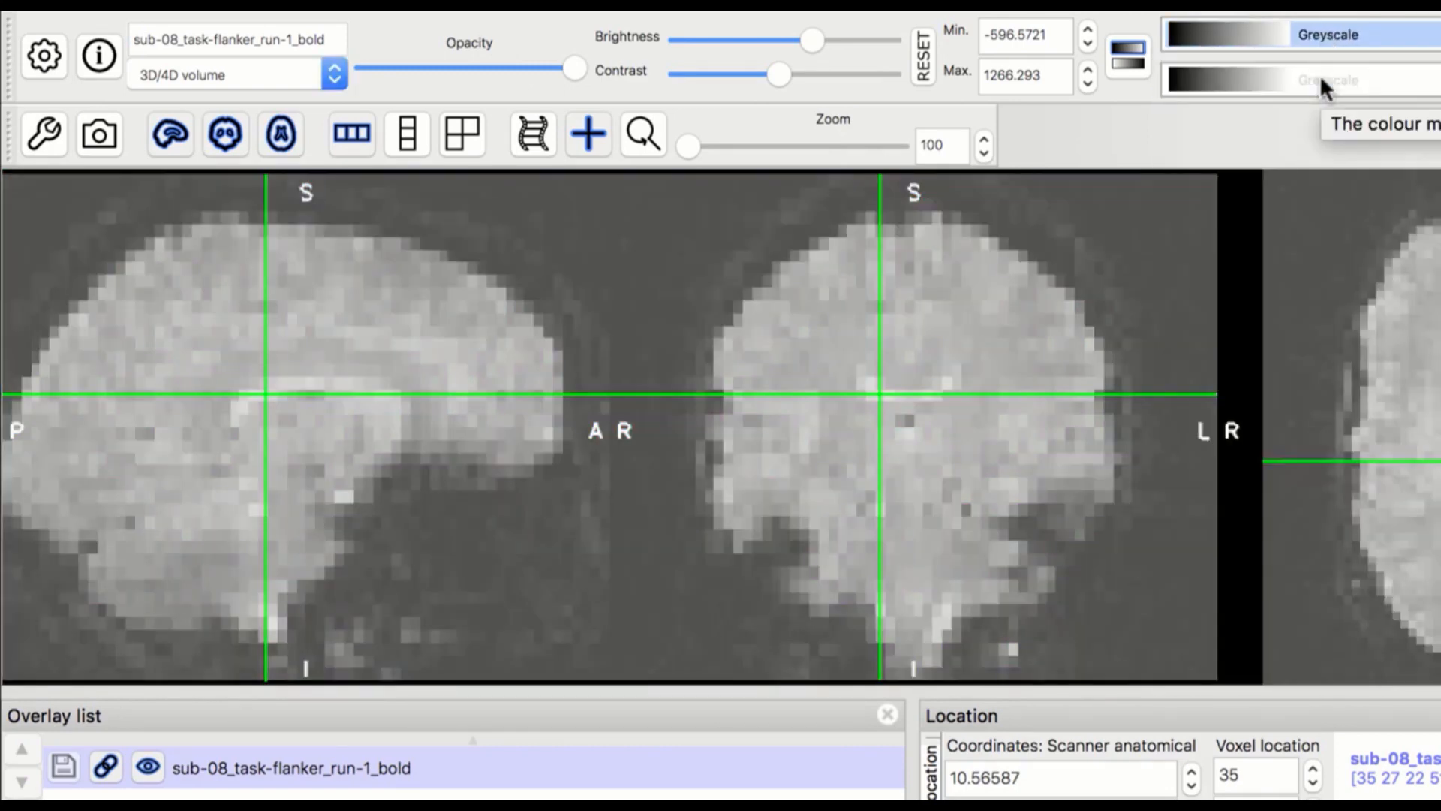